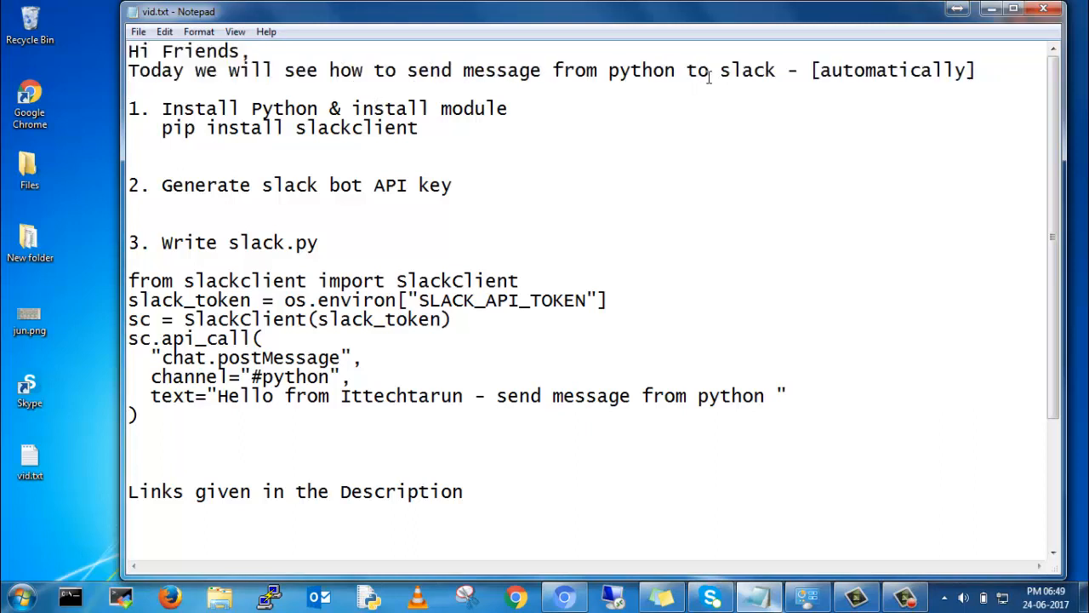
# Step: Change the Command Prompt into the C:\Python27\Scripts folder
pyautogui.moveTo(161, 108); pyautogui.dragTo(315, 108)
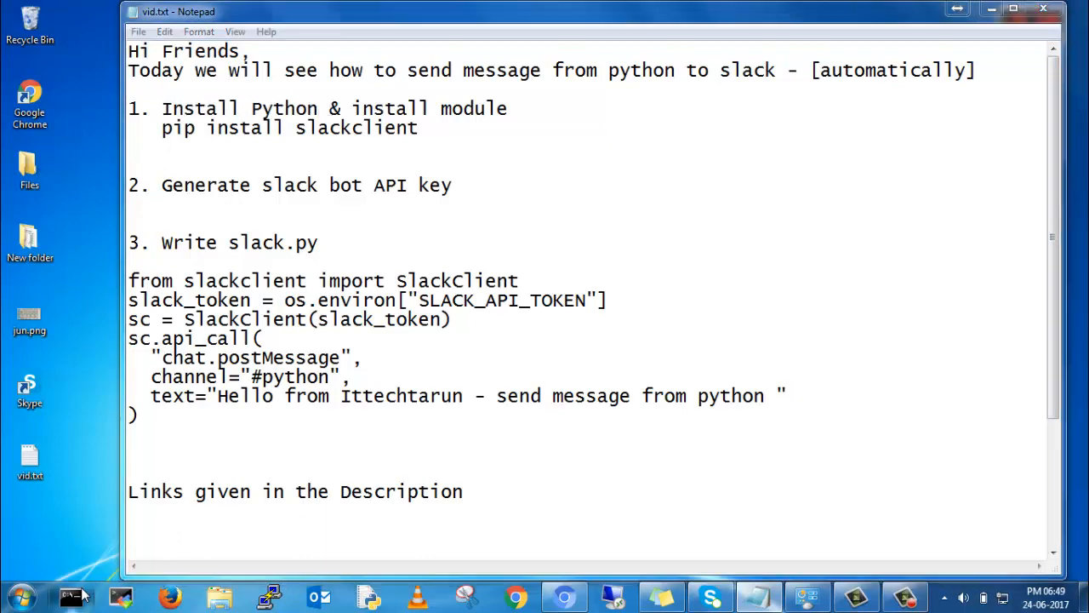
pyautogui.click(70, 596)
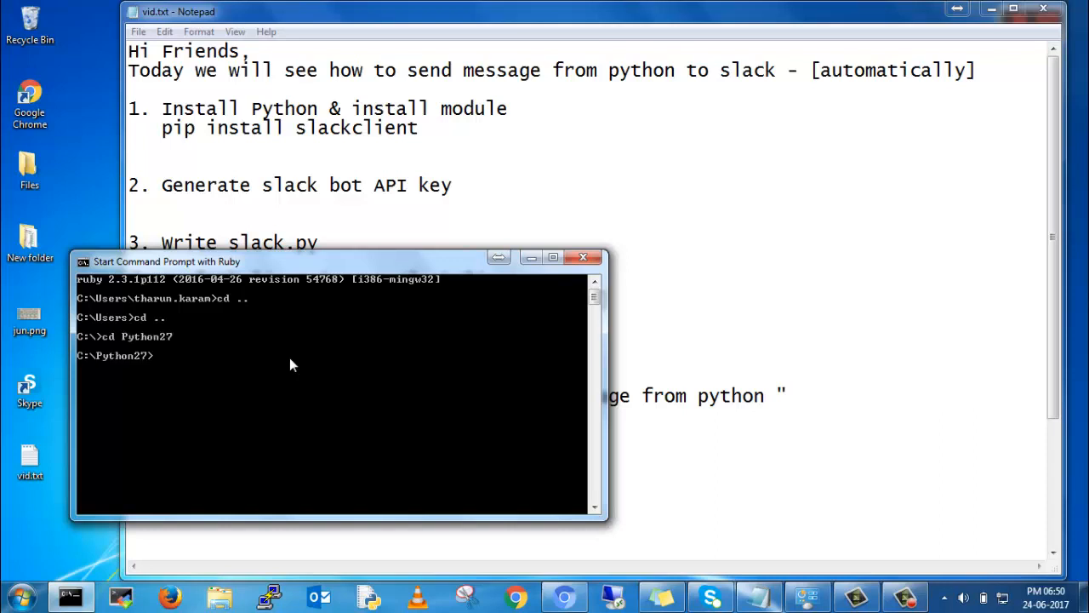
pyautogui.write('cd Scripts')
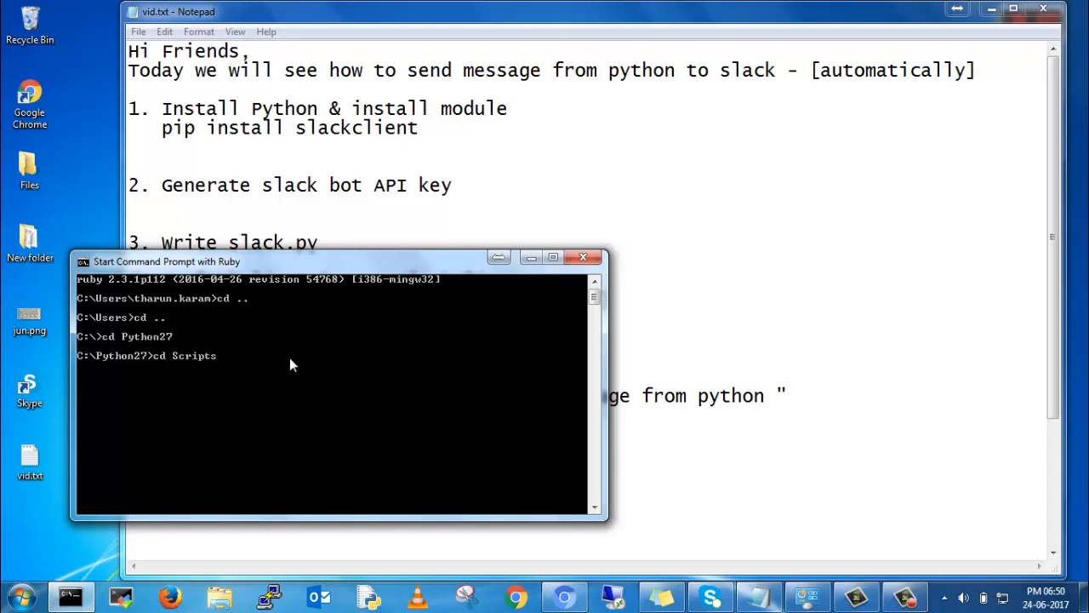
pyautogui.press('Return')
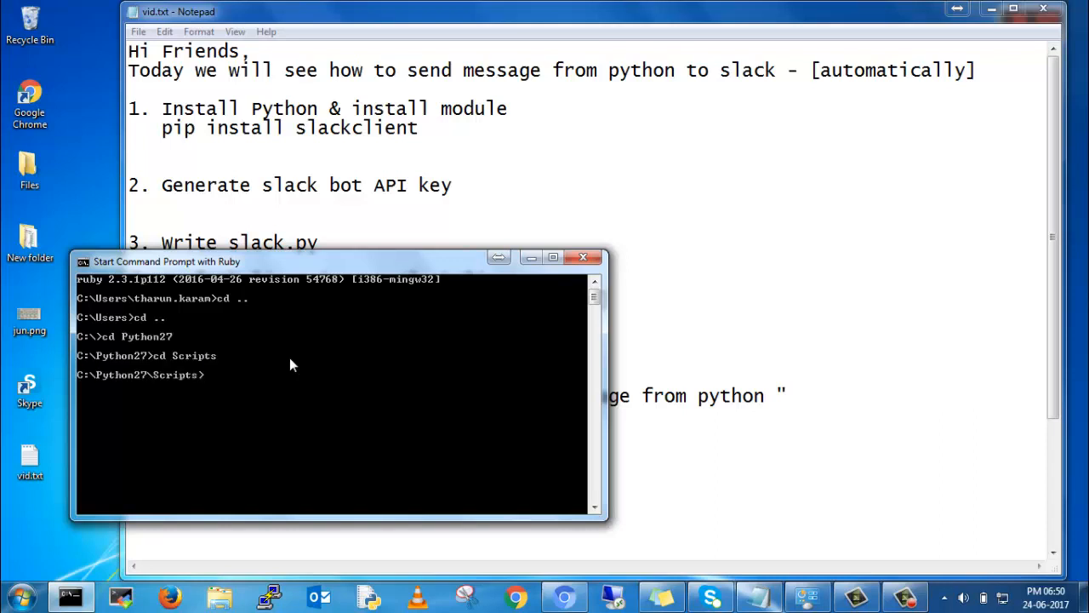
# Step: Install the slackclient module with pip
pyautogui.write('pip')
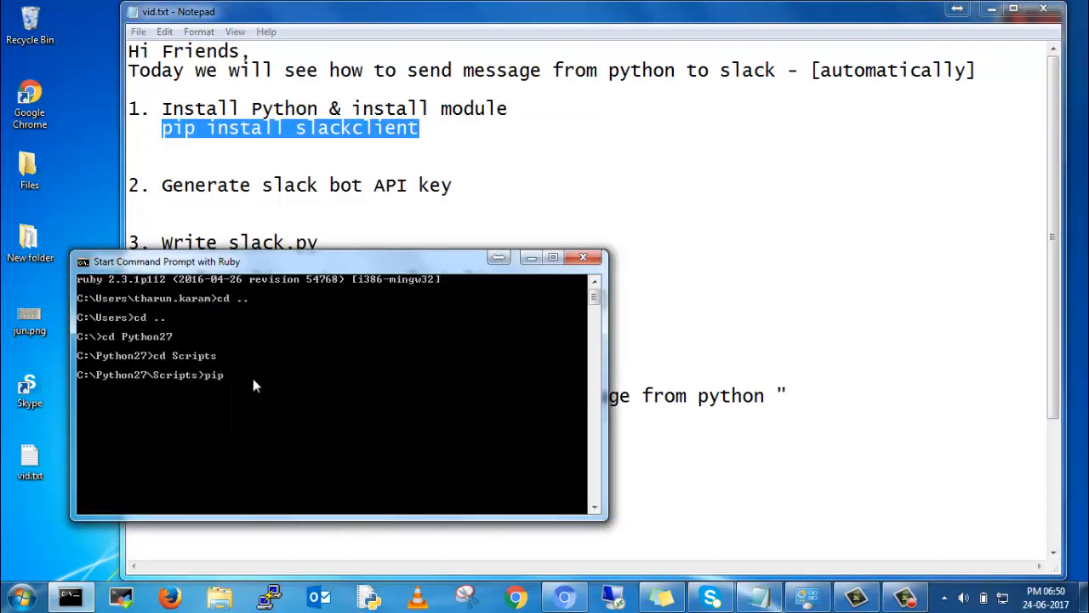
pyautogui.write('install')
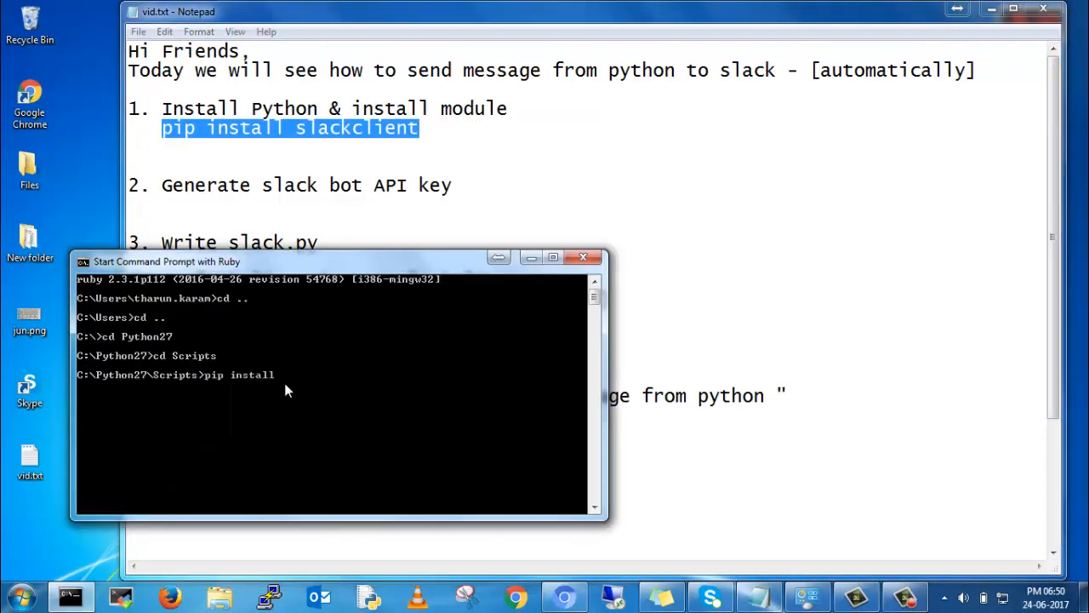
pyautogui.write('slack')
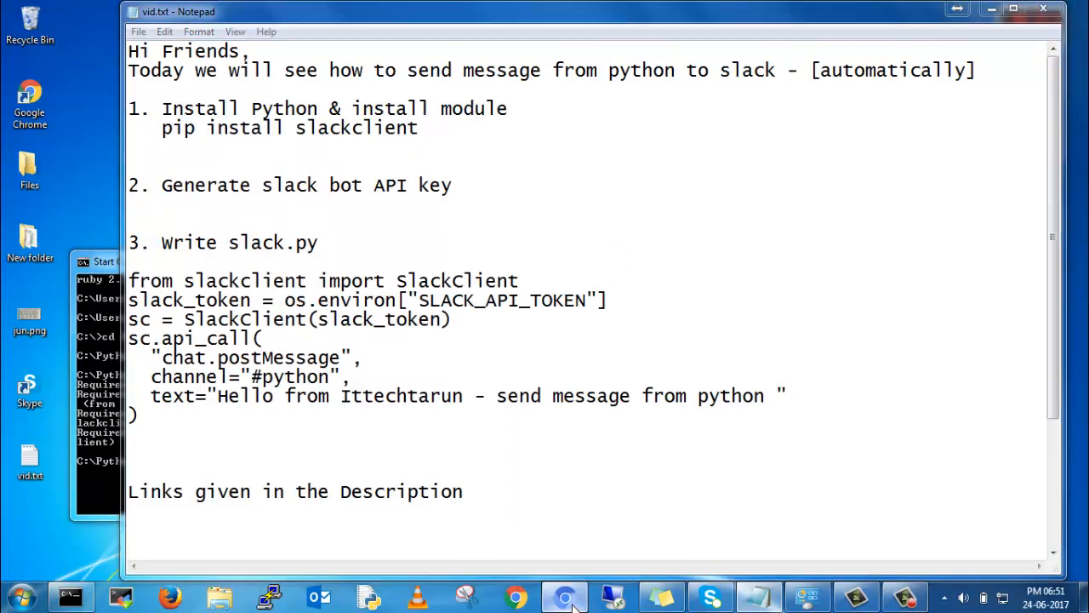
# Step: Close the old Python question tab and open slack.com from the Google 'slack' results
pyautogui.click(565, 596)
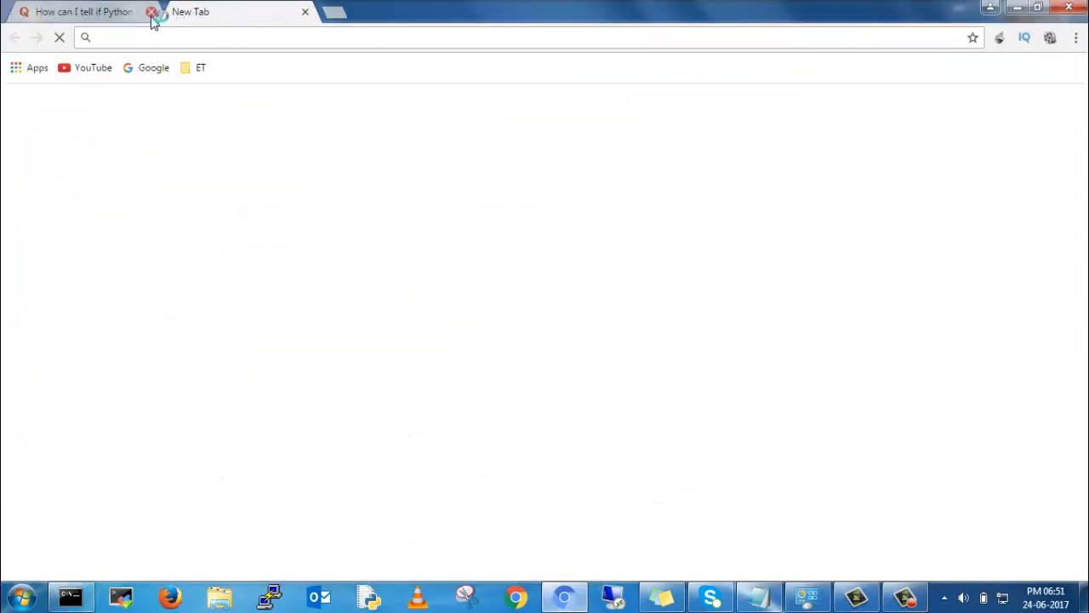
pyautogui.click(151, 12)
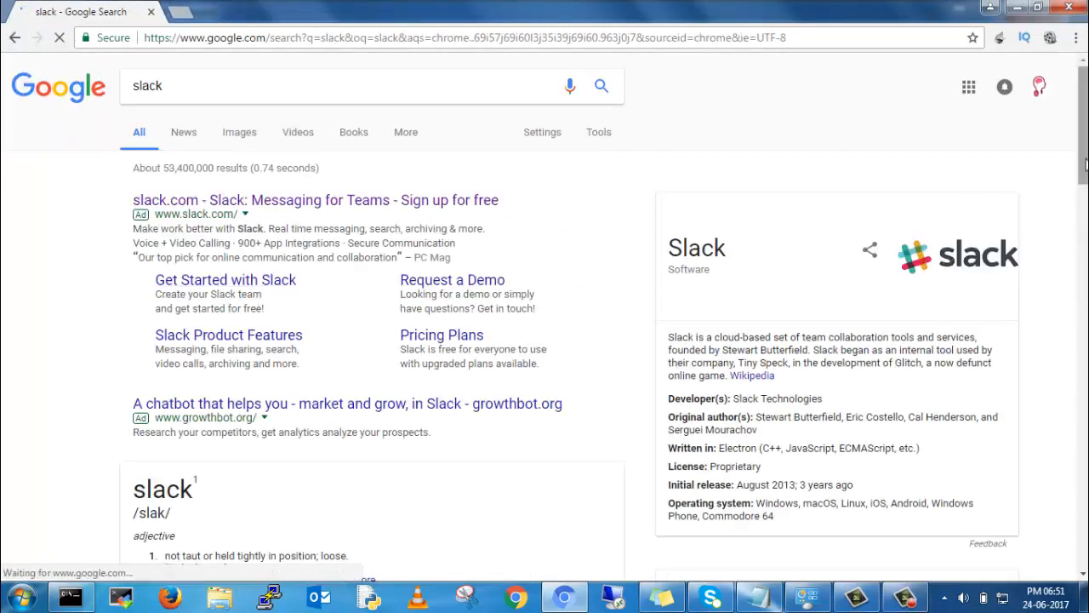
pyautogui.scroll(-3)
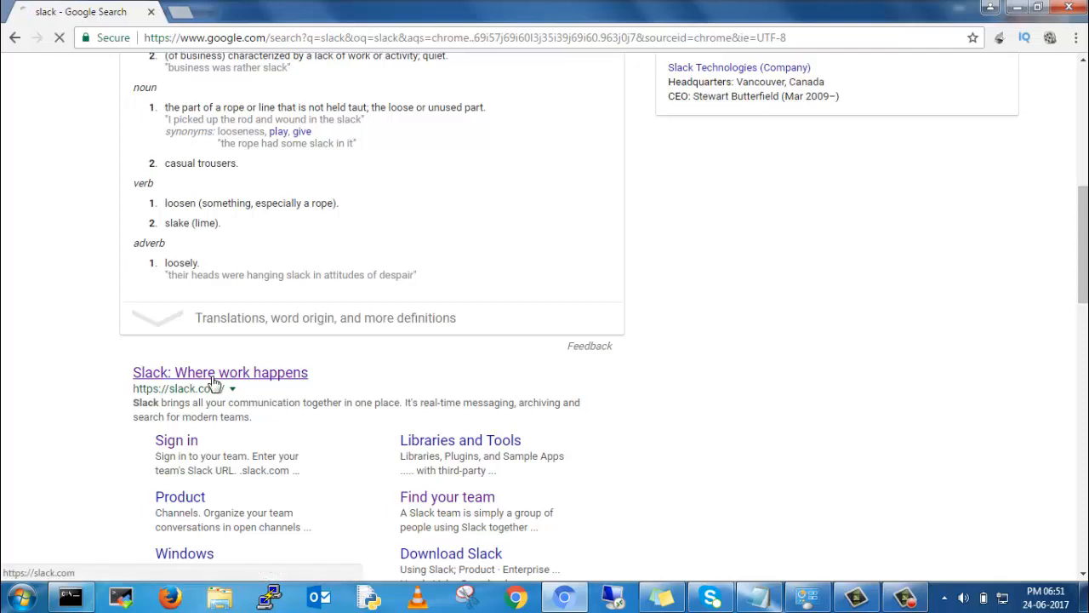
pyautogui.click(221, 372)
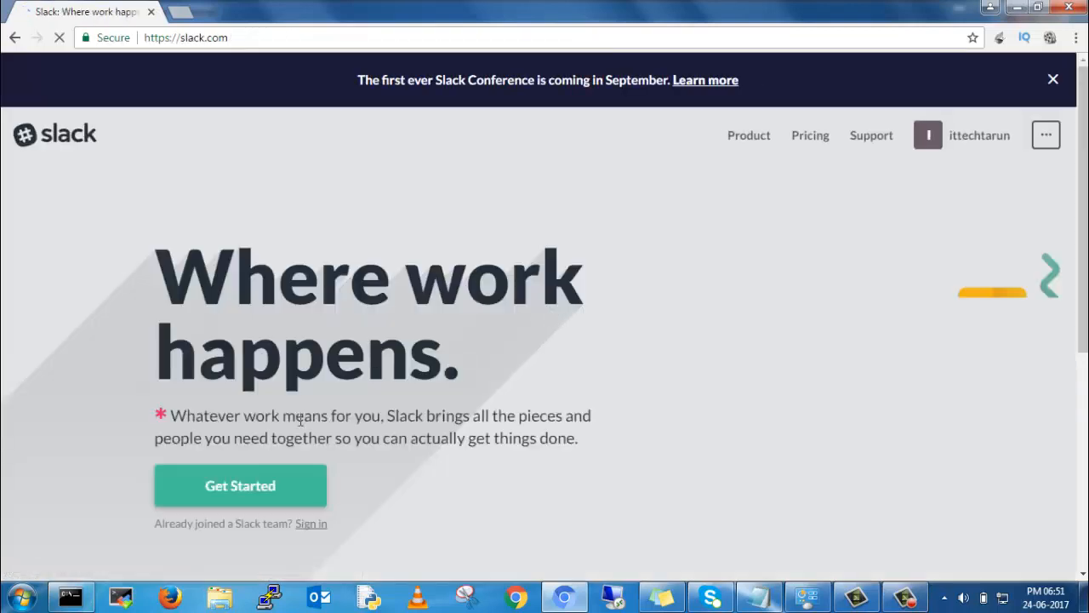
# Step: Start a new Slack team and submit the ittechtarun email address
pyautogui.click(1046, 134)
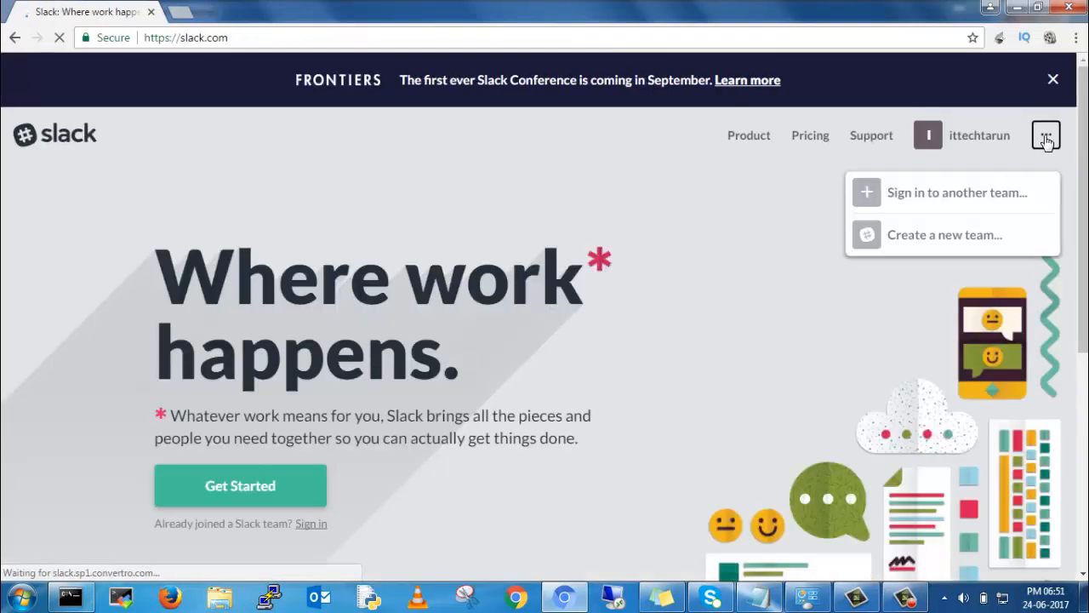
pyautogui.click(945, 234)
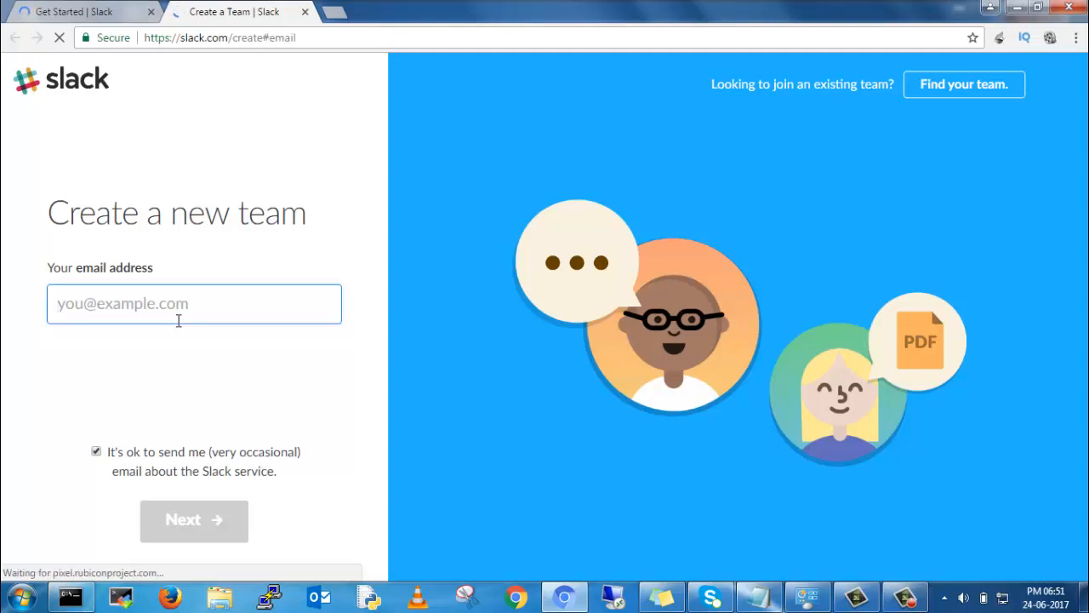
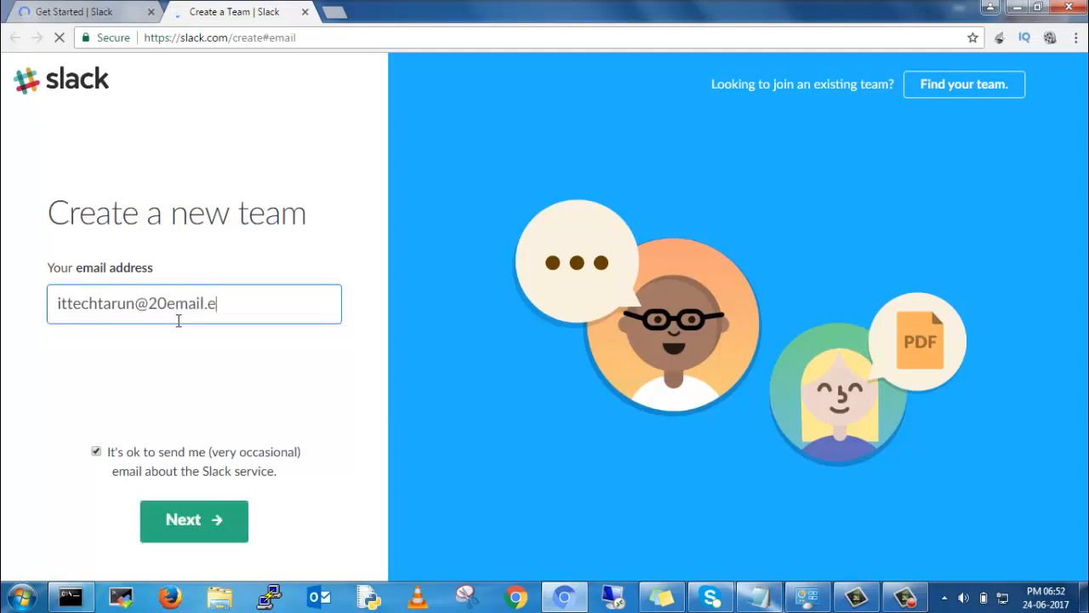
pyautogui.click(194, 520)
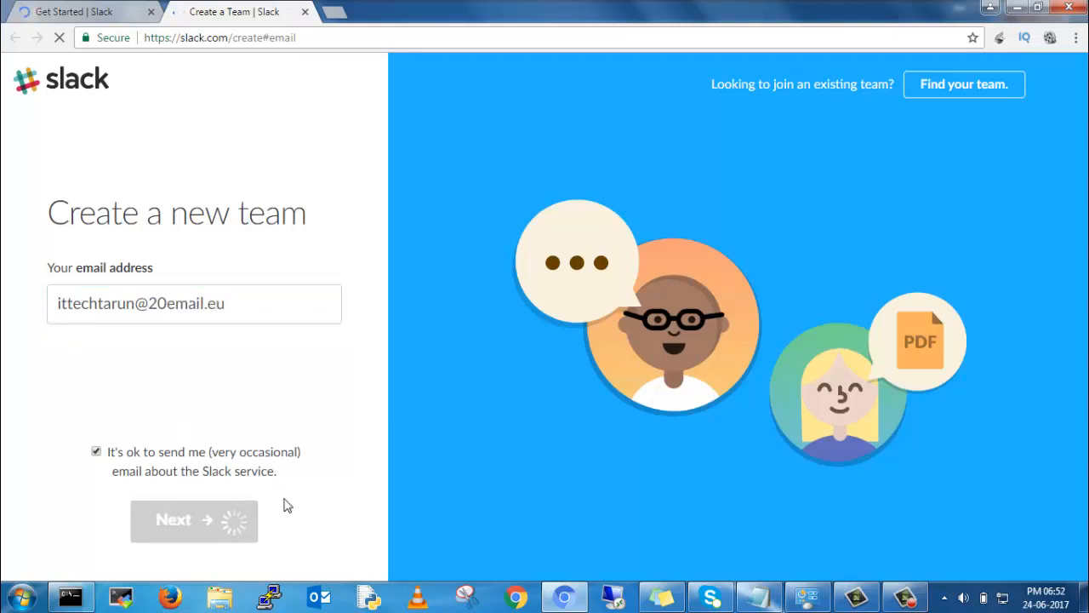
pyautogui.click(194, 520)
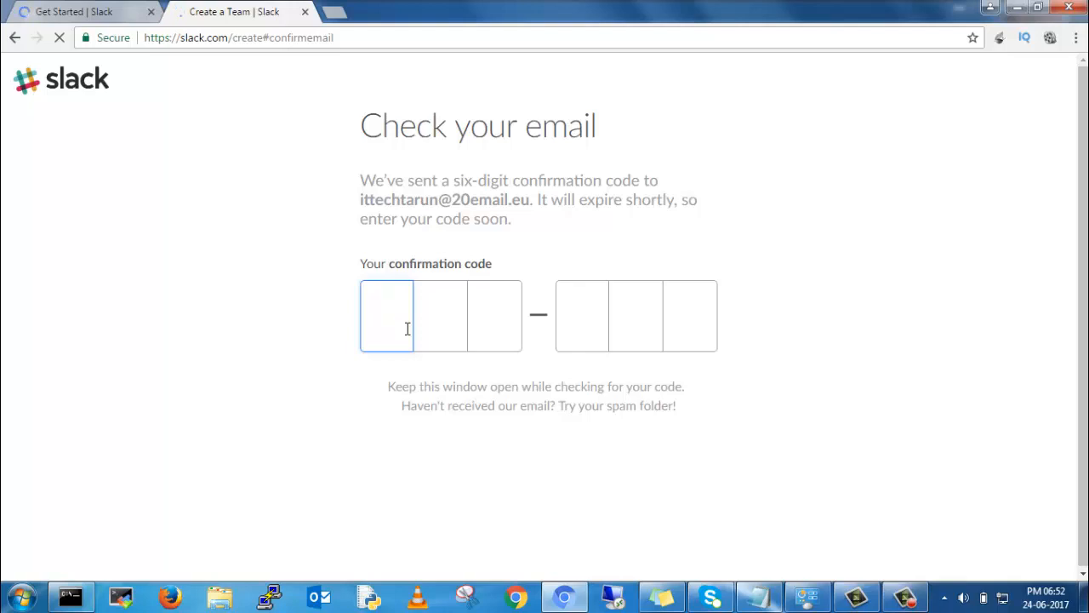
# Step: Enter the emailed six-digit confirmation code into the code boxes
pyautogui.click(387, 315)
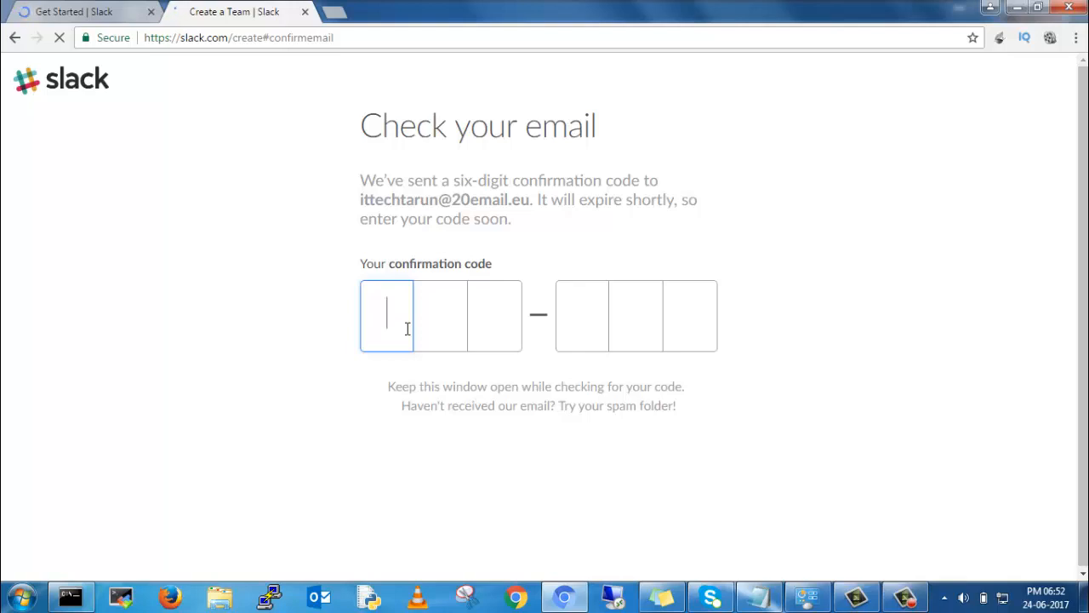
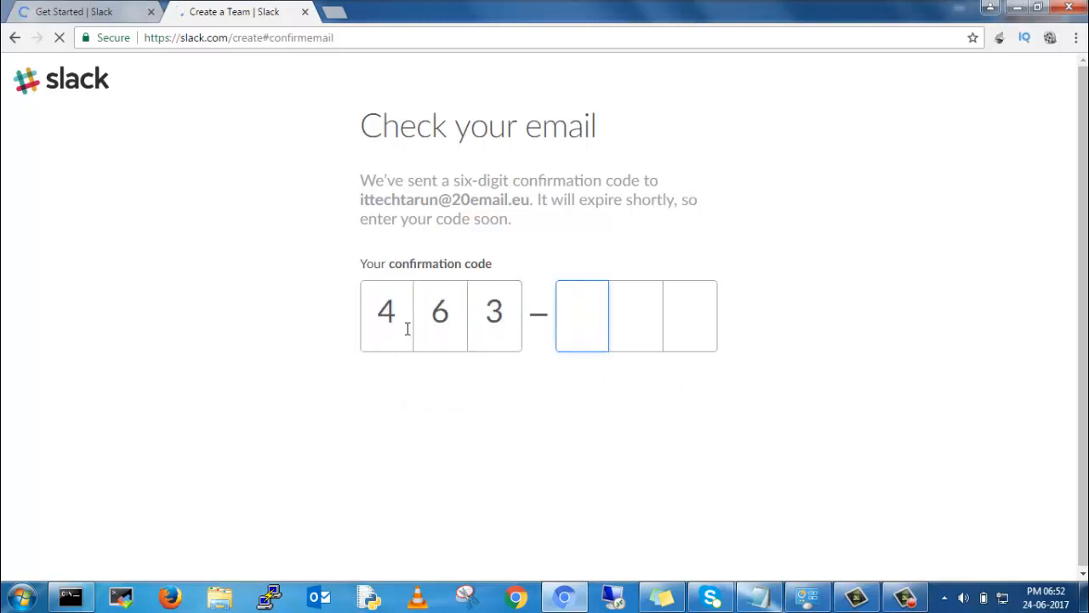
pyautogui.click(582, 315)
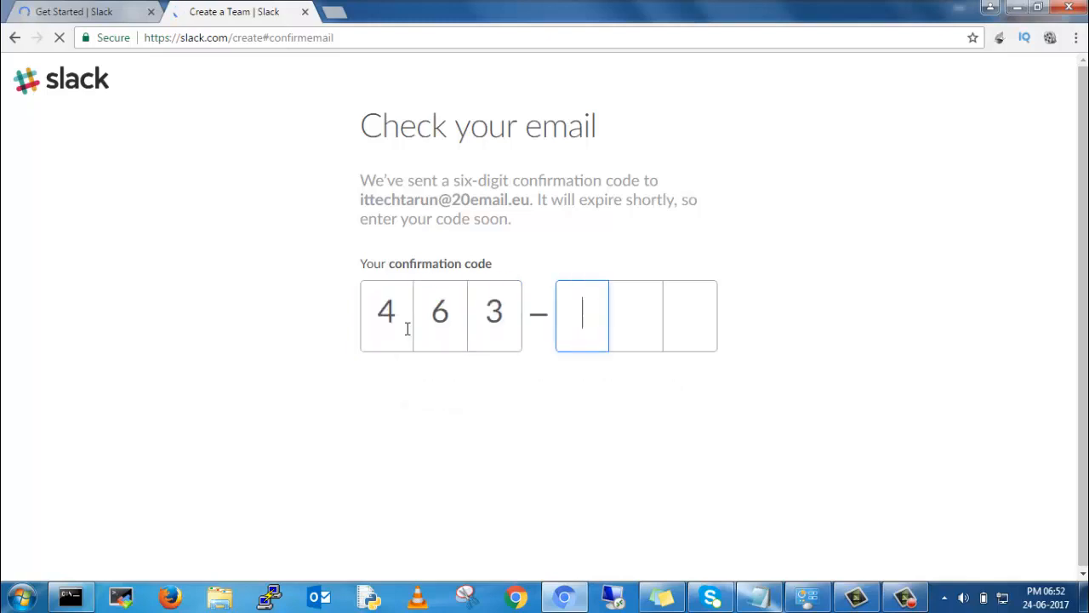
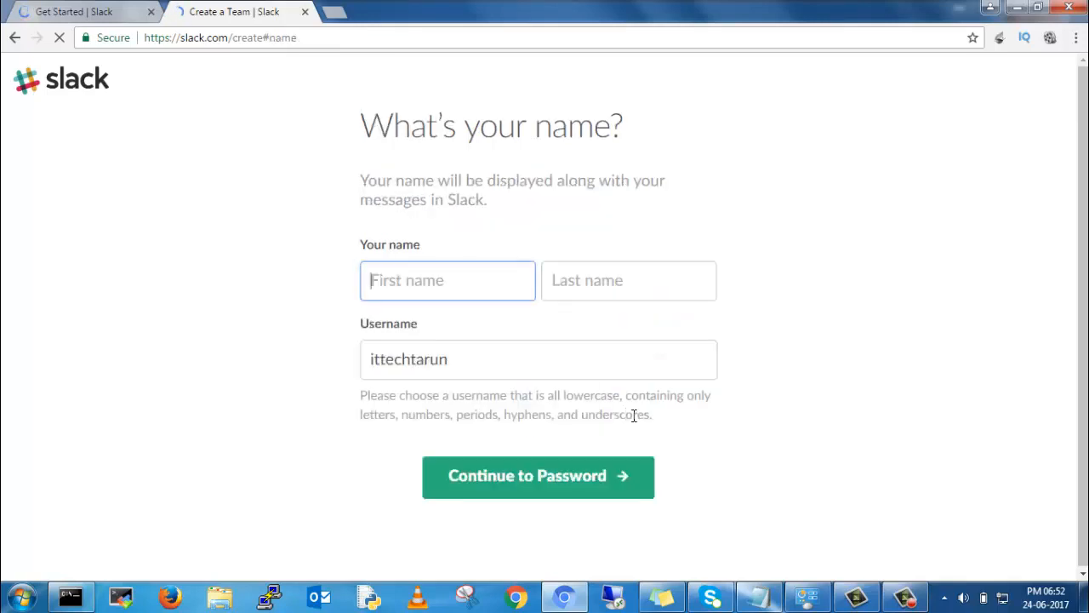
# Step: Edit the prefilled username and continue to the Set your password page
pyautogui.click(538, 359)
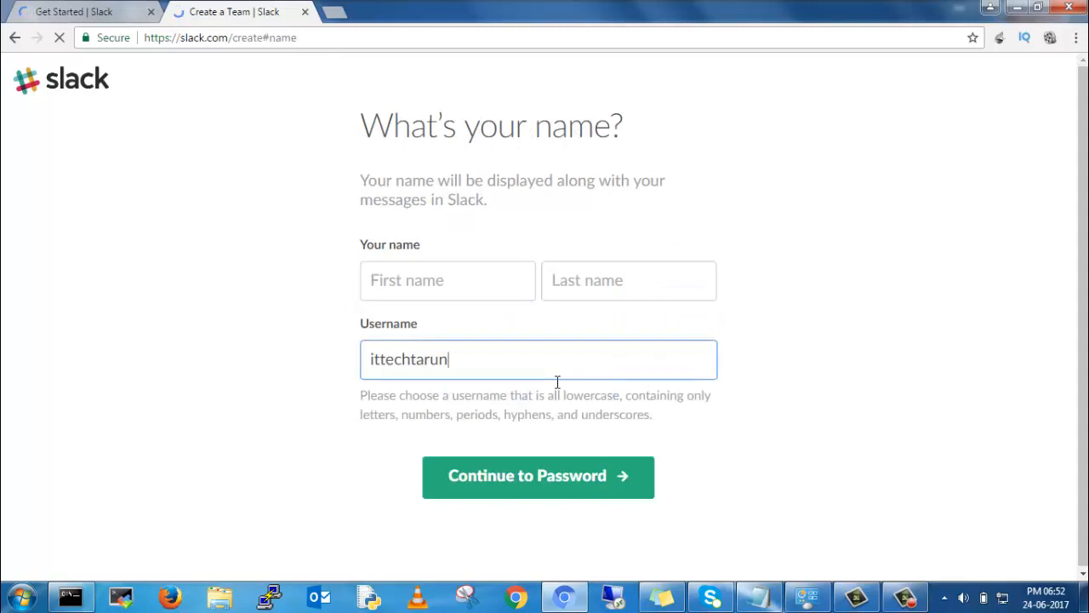
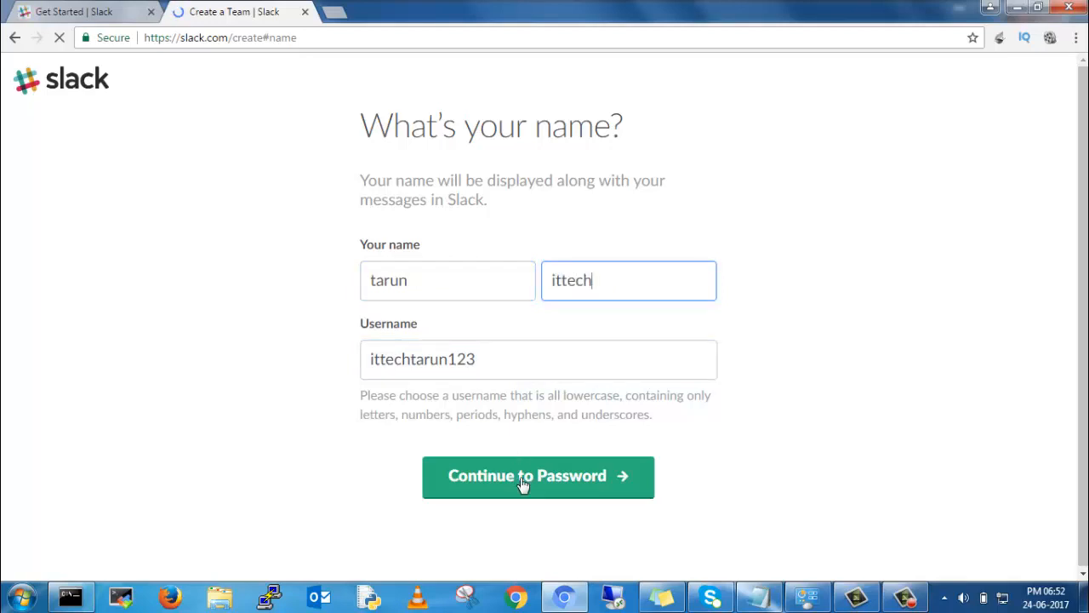
pyautogui.click(537, 476)
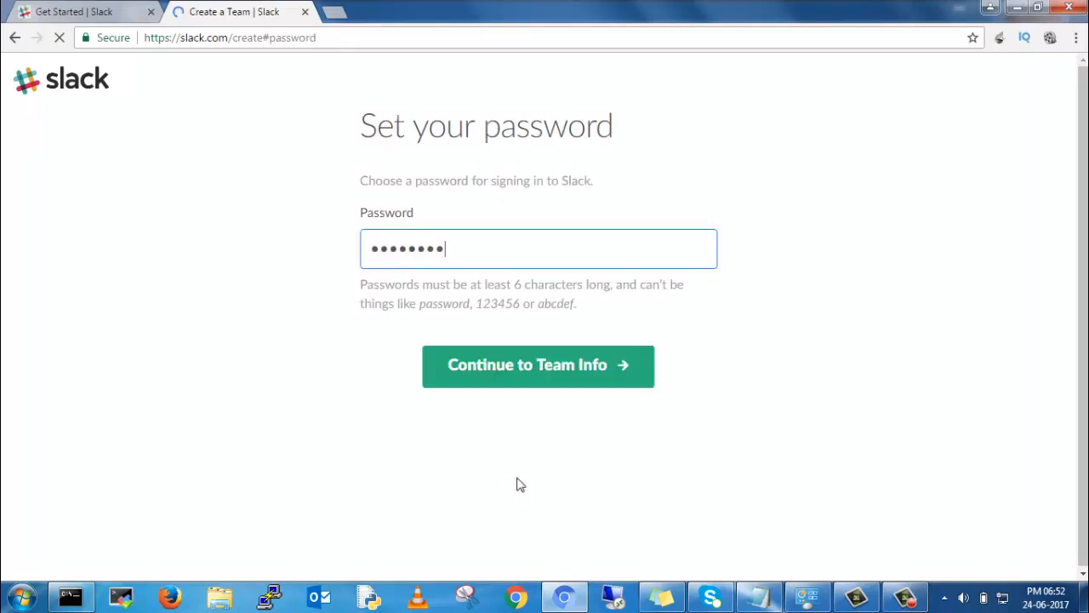
# Step: Describe the team: Work, 1-10 people, Customer Support role, not a manager
pyautogui.click(538, 365)
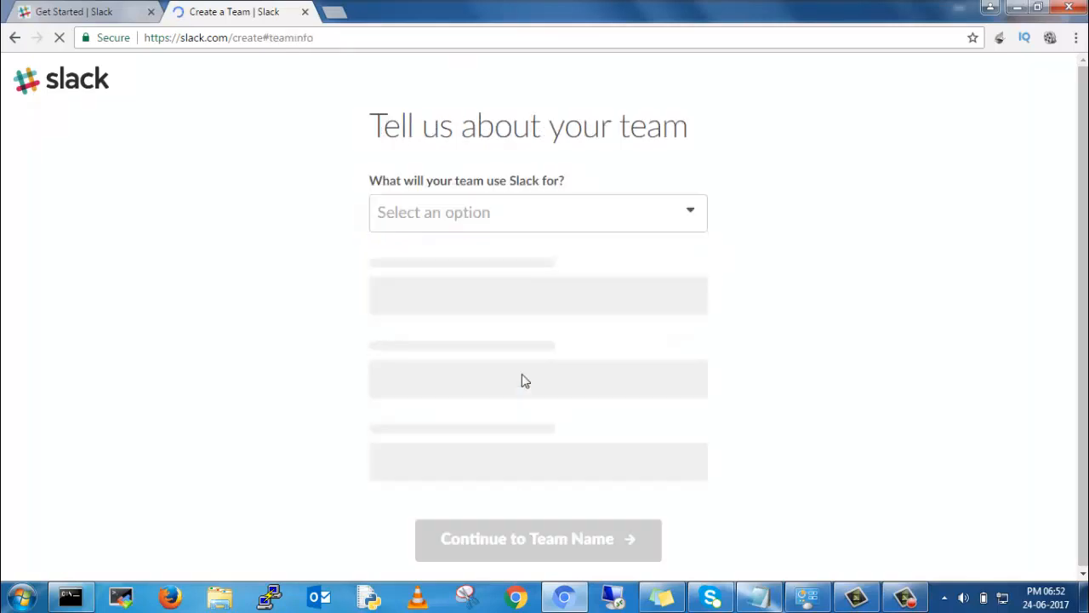
pyautogui.click(538, 212)
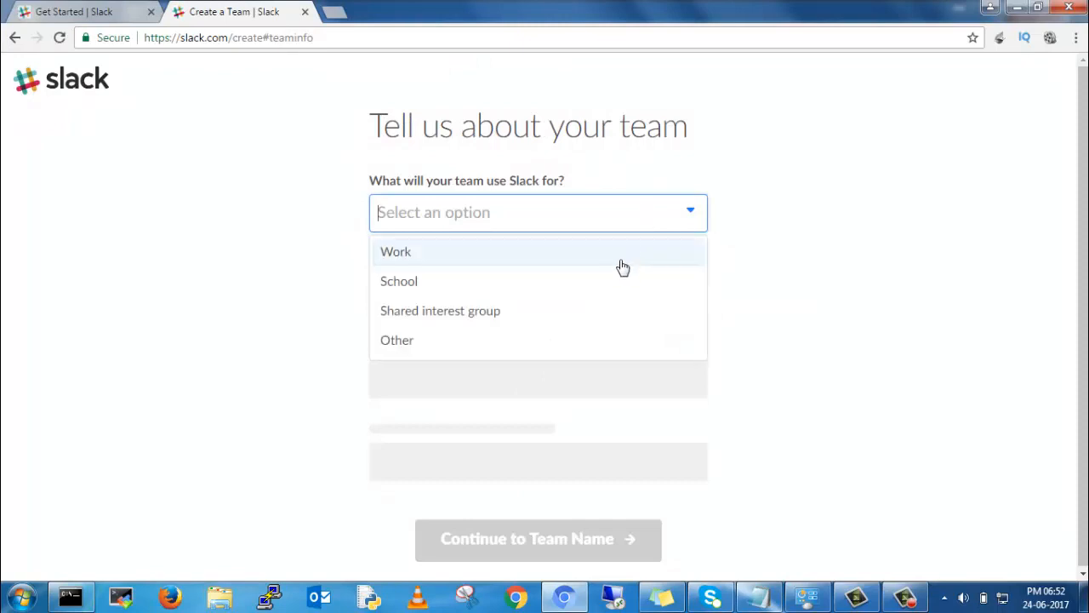
pyautogui.moveTo(610, 261)
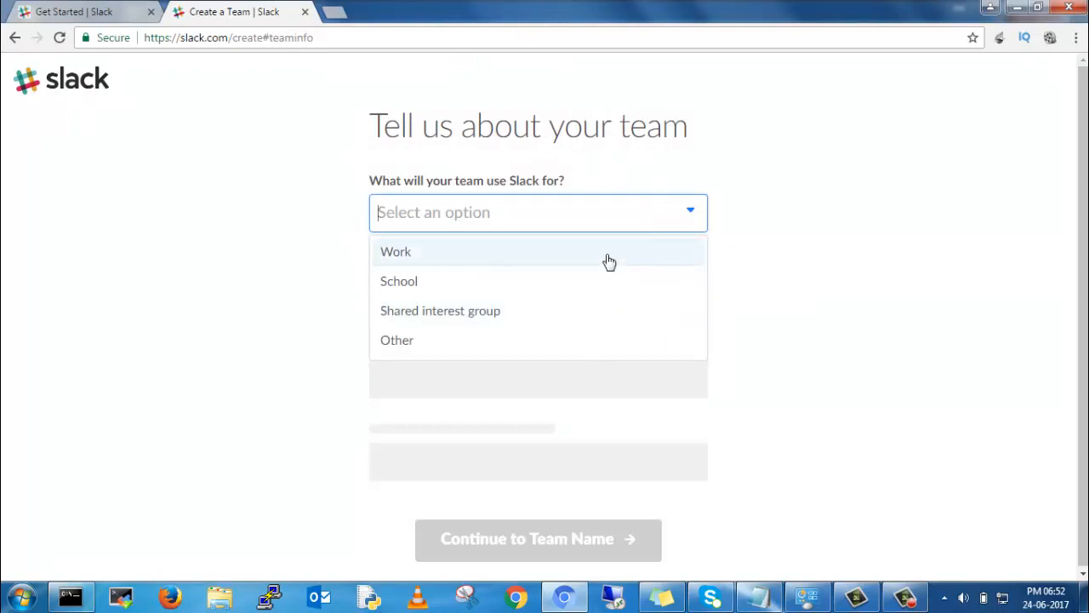
pyautogui.click(396, 251)
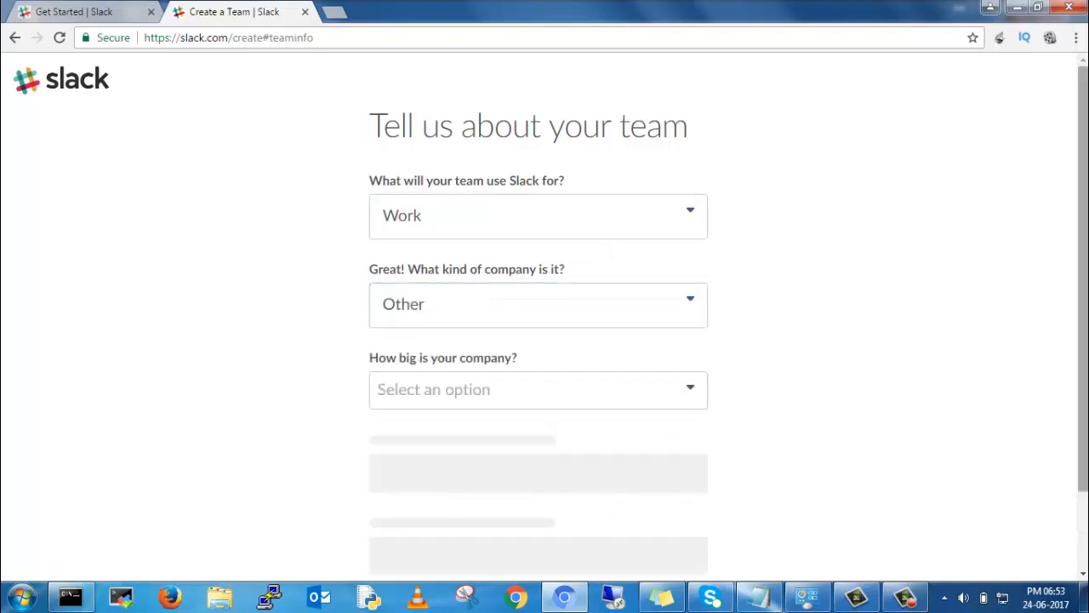
pyautogui.click(537, 389)
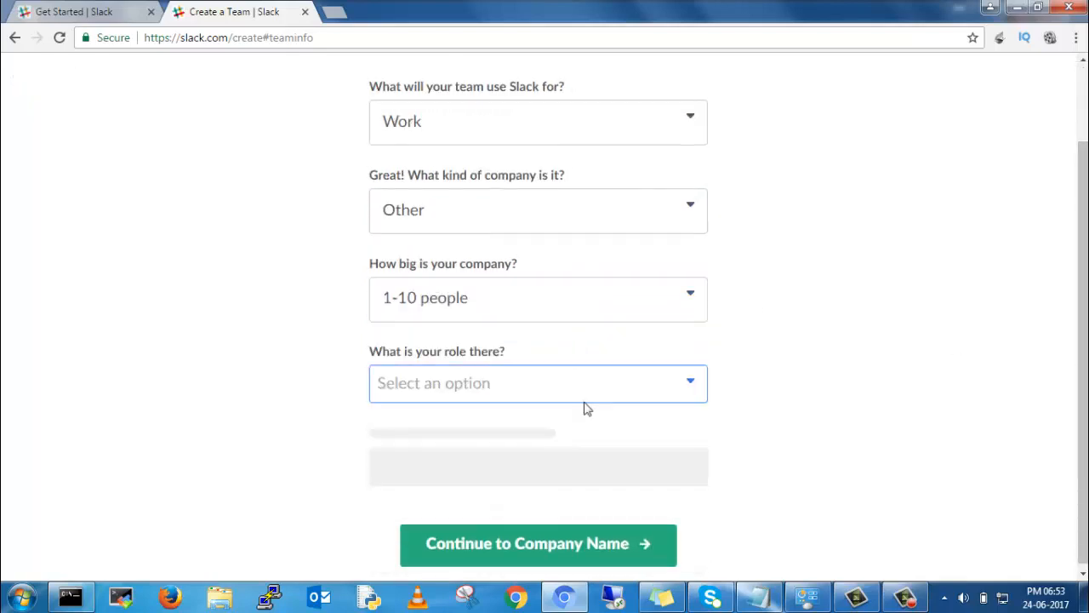
pyautogui.click(538, 383)
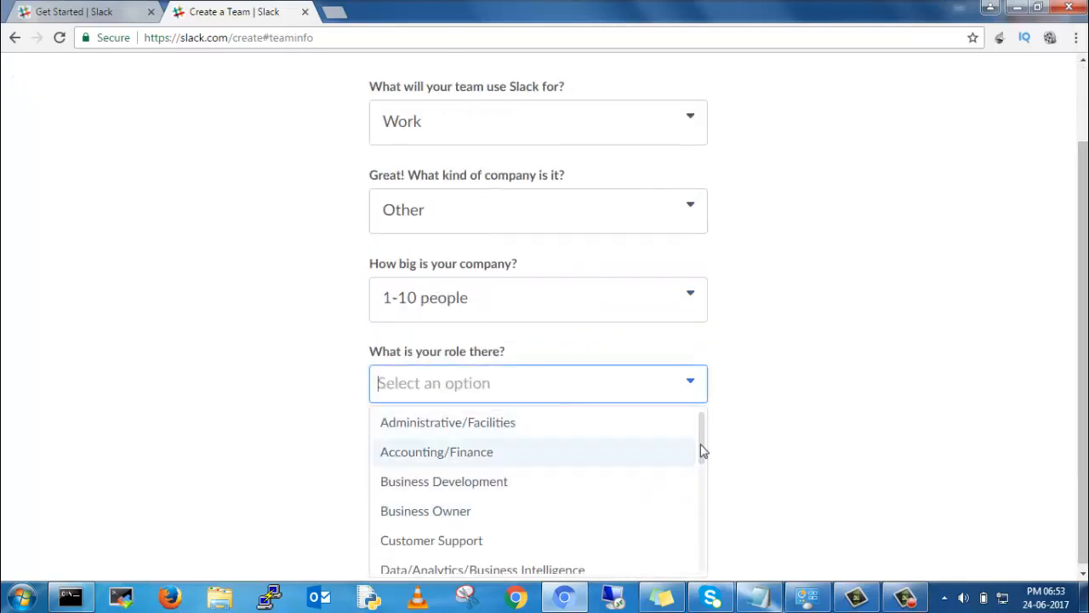
pyautogui.click(431, 540)
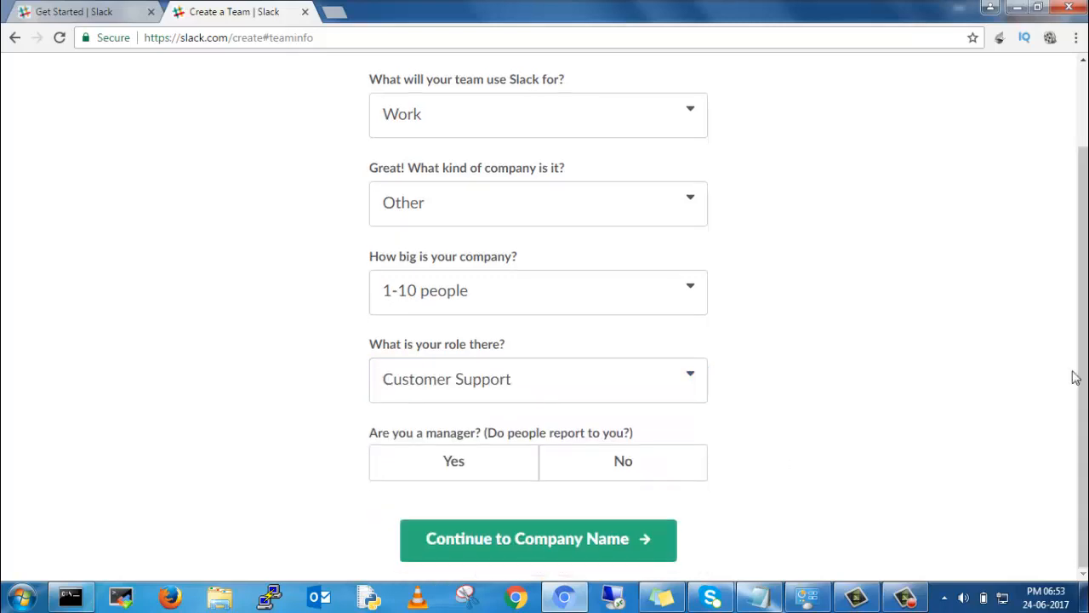
pyautogui.click(538, 539)
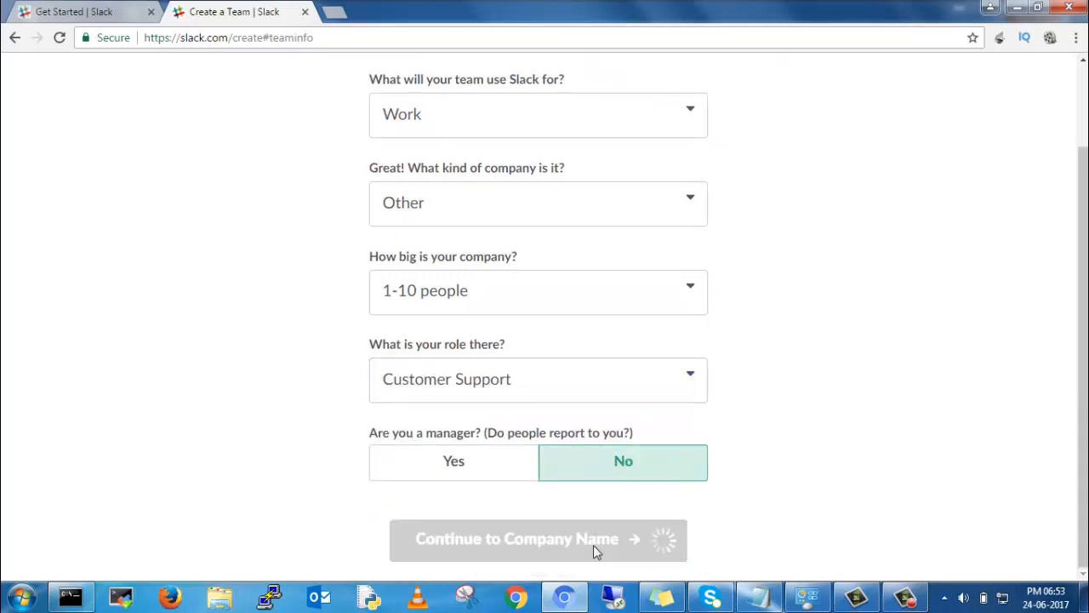
# Step: Name the company ittech and create the team at ittech-hq.slack.com
pyautogui.click(538, 538)
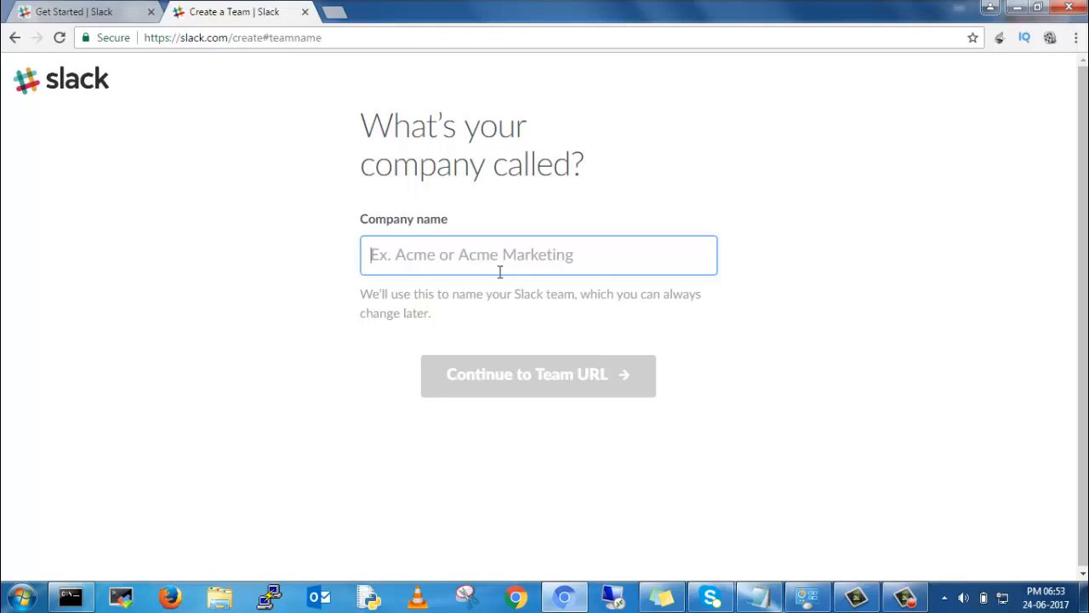
pyautogui.write('ittech')
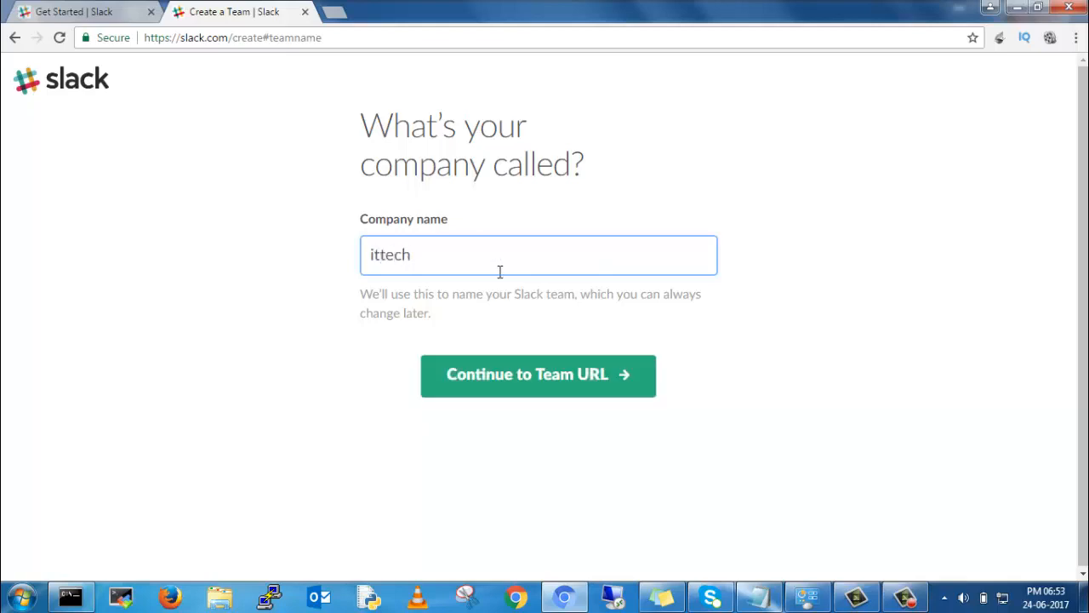
pyautogui.click(538, 375)
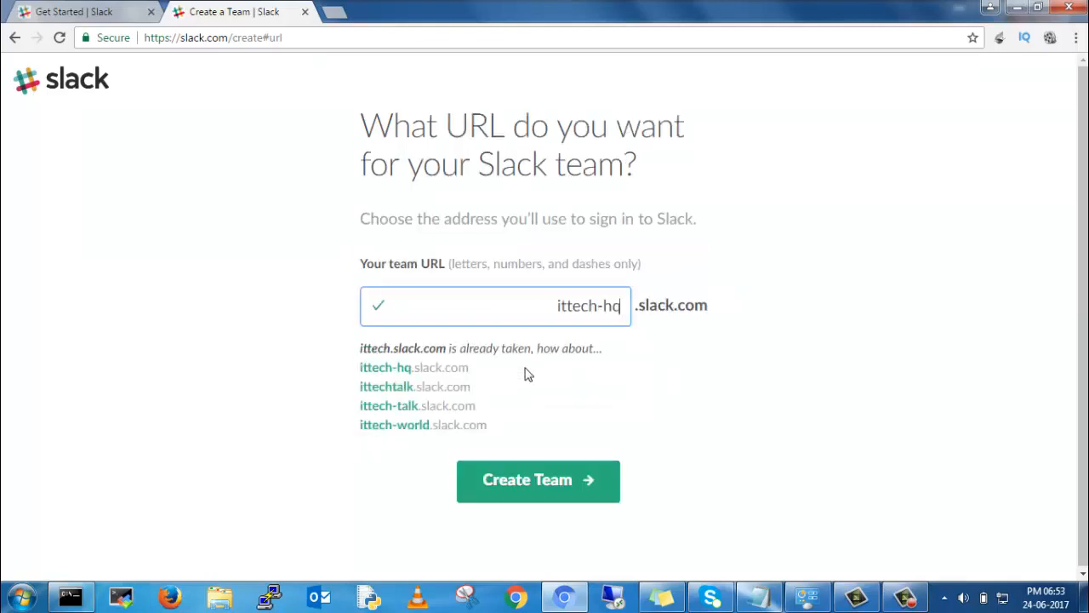
pyautogui.moveTo(647, 338)
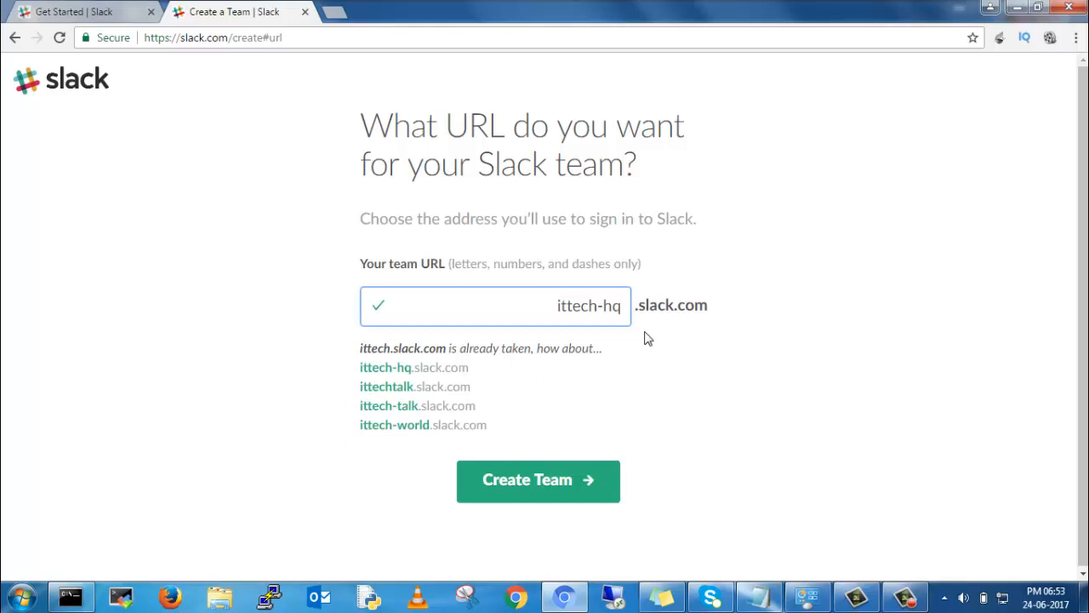
pyautogui.moveTo(579, 479)
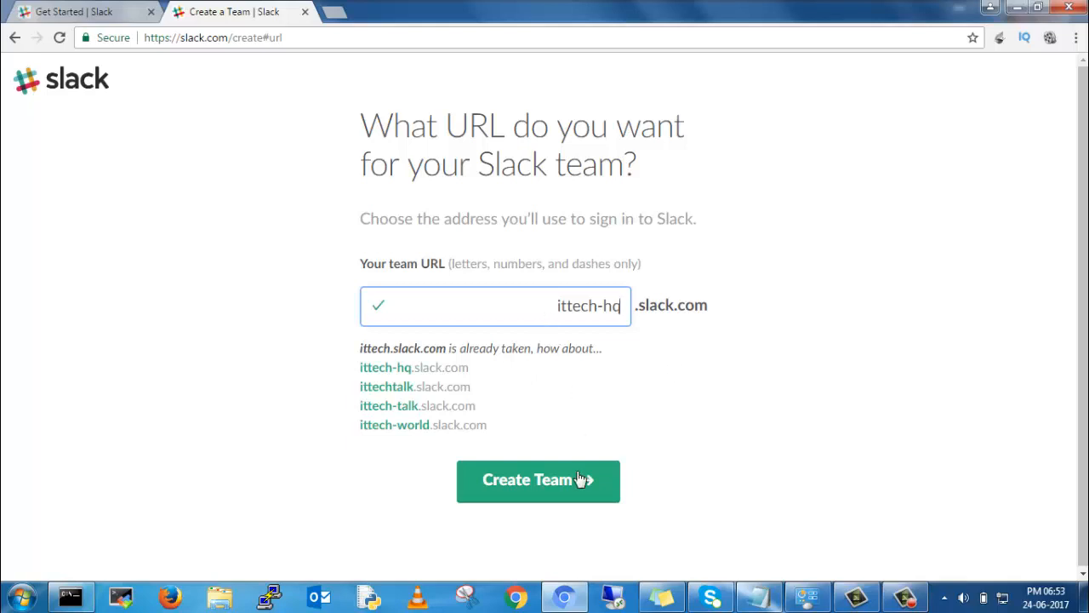
pyautogui.click(538, 480)
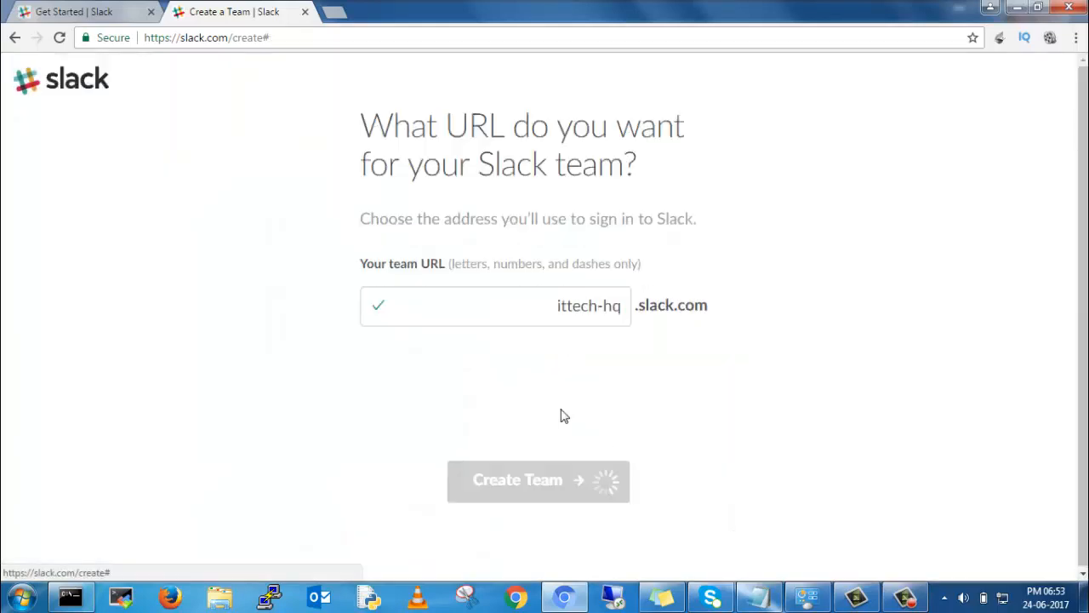
pyautogui.click(538, 479)
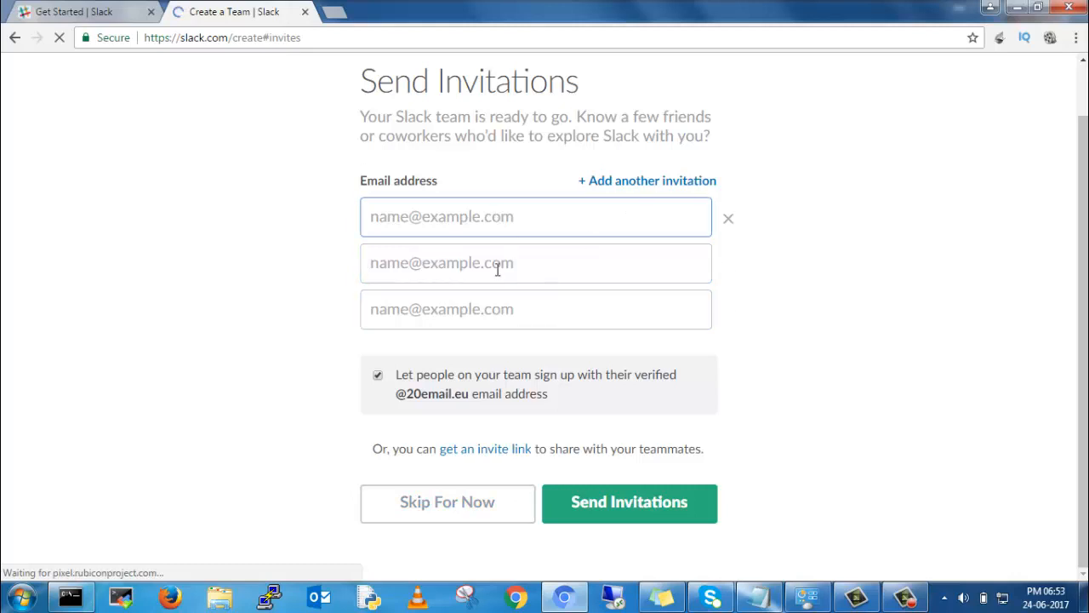
# Step: Skip invitations, enter the ittech team and advance past the first welcome tip
pyautogui.click(446, 502)
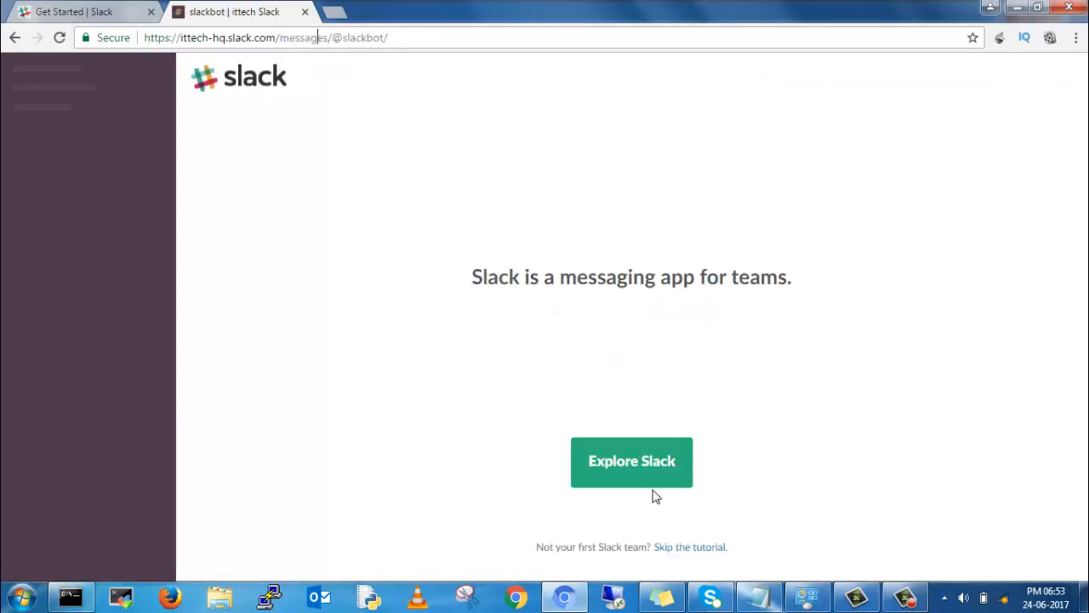
pyautogui.click(632, 461)
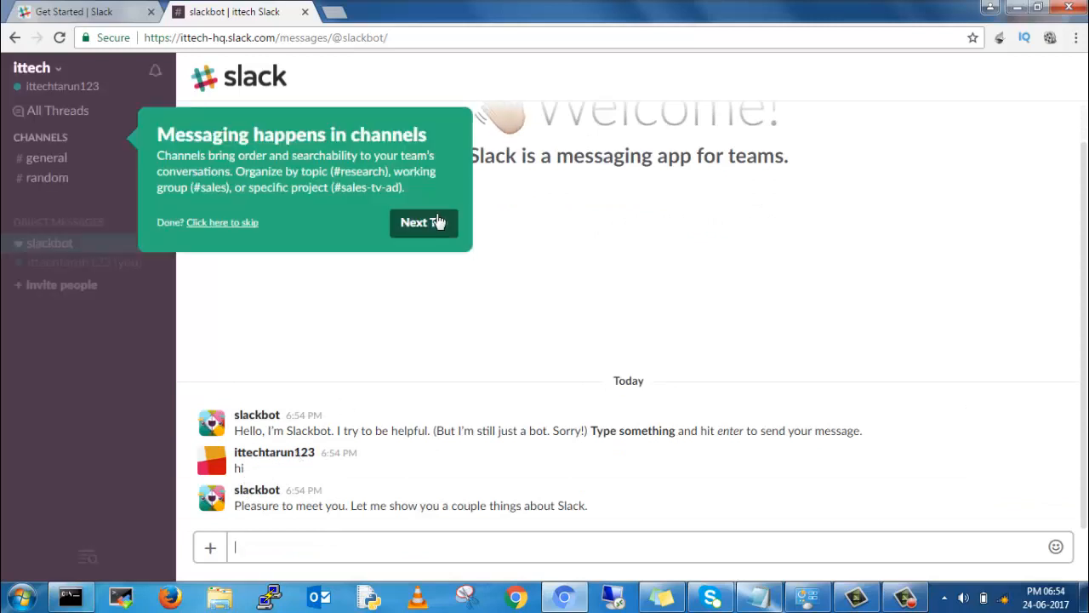
pyautogui.click(423, 222)
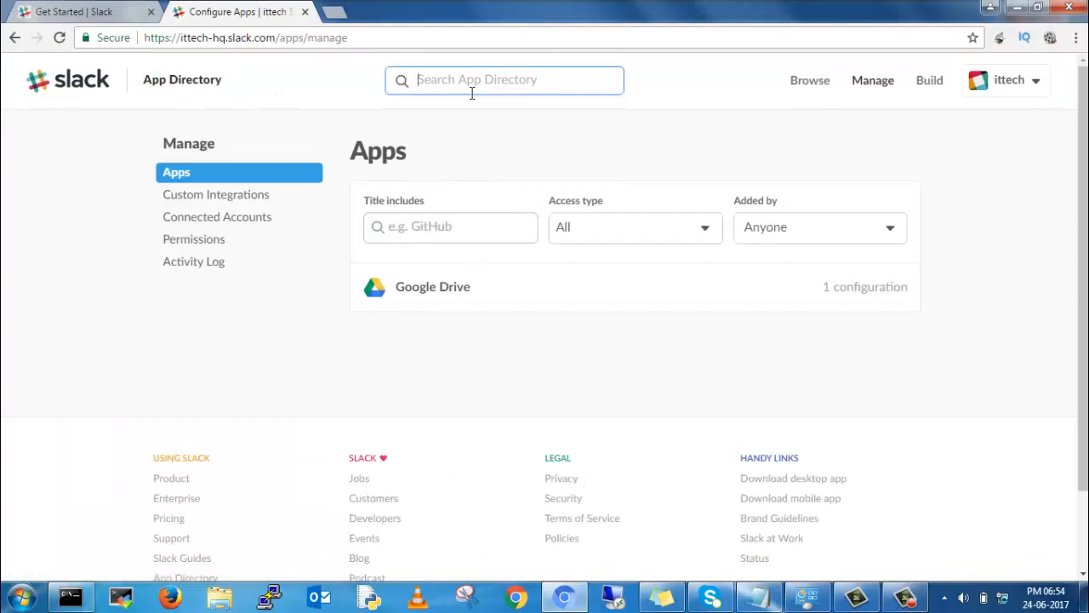
# Step: Find the Bots app via an App Directory search for 'bot' and add a configuration
pyautogui.write('bot')
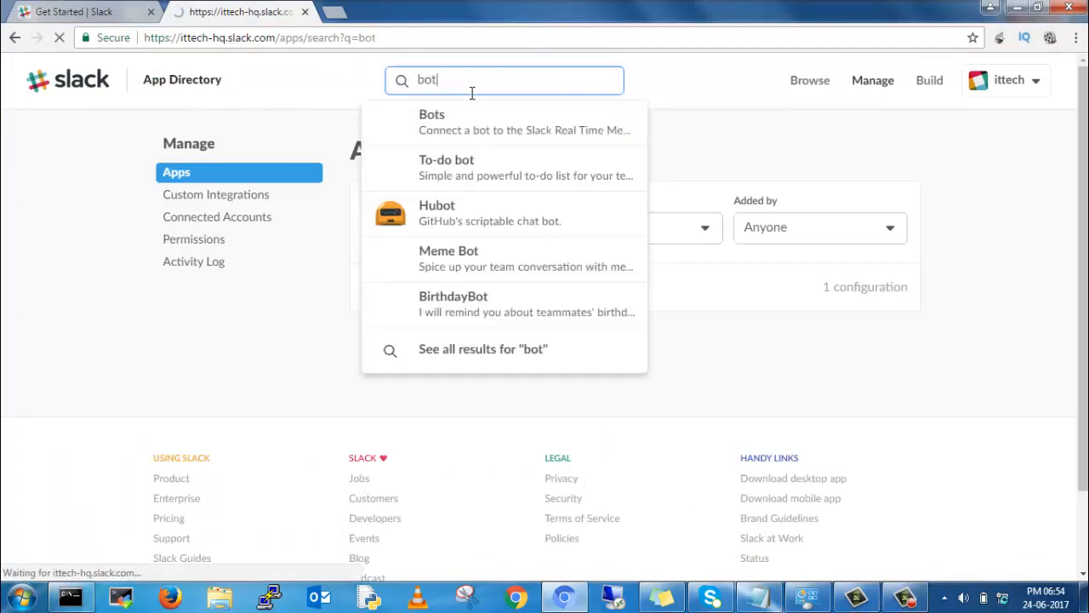
pyautogui.click(483, 349)
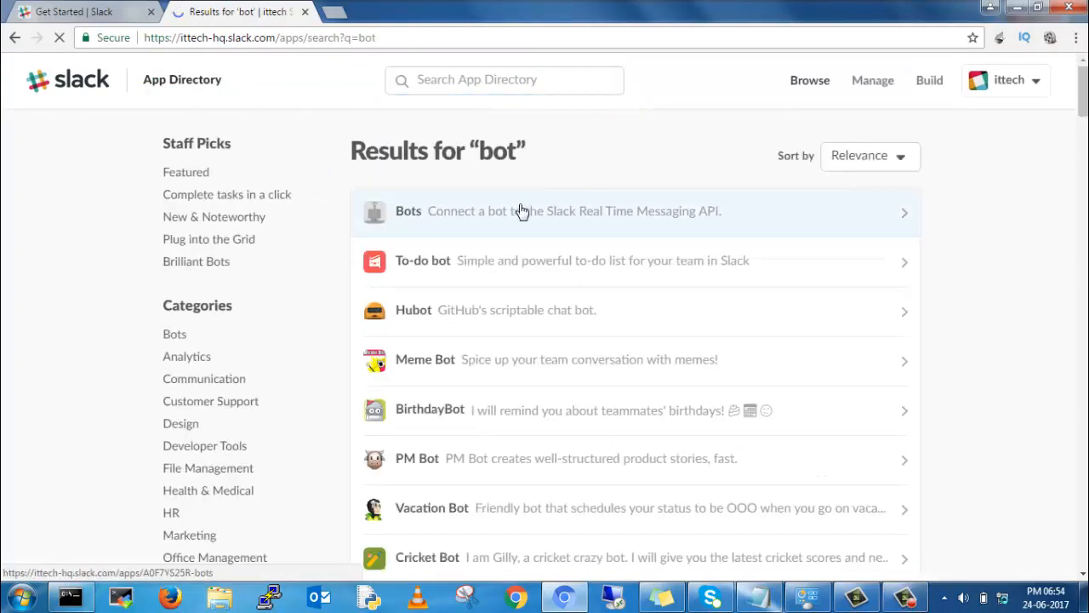
pyautogui.click(510, 211)
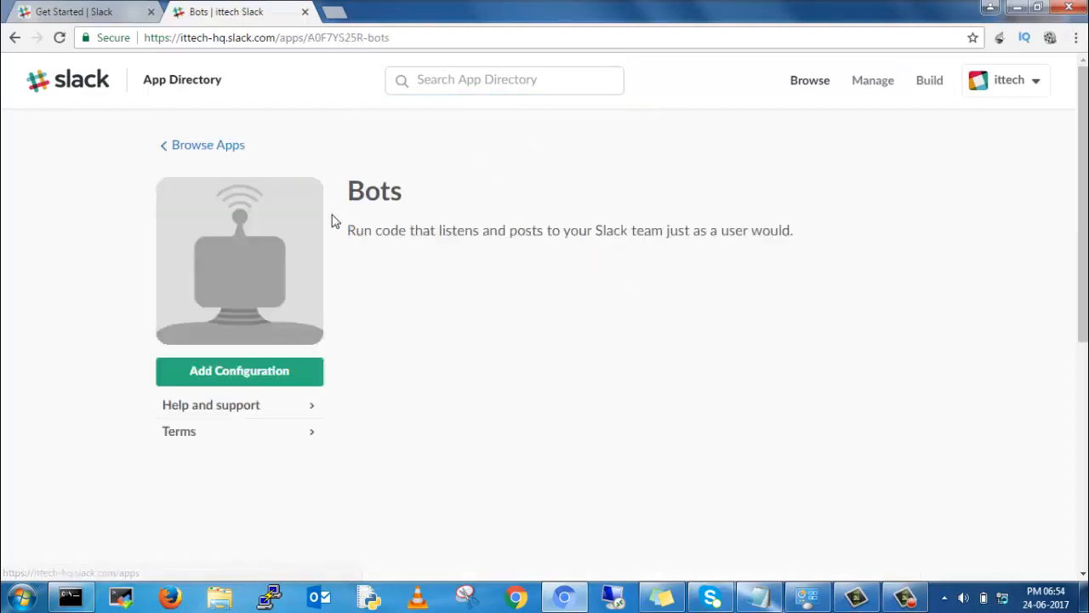
pyautogui.moveTo(374, 230); pyautogui.dragTo(586, 231)
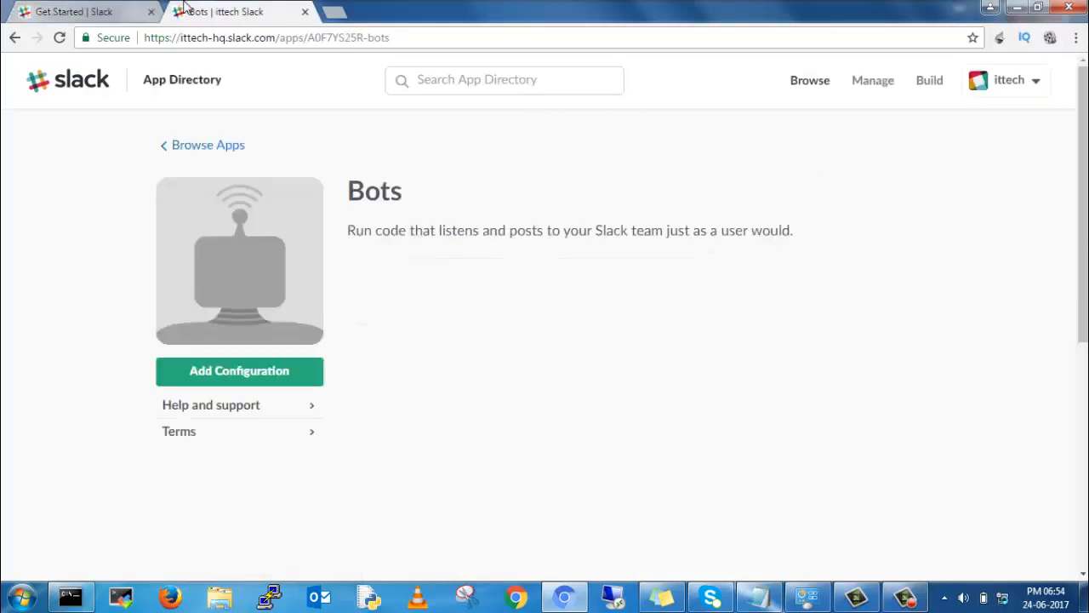
pyautogui.click(239, 371)
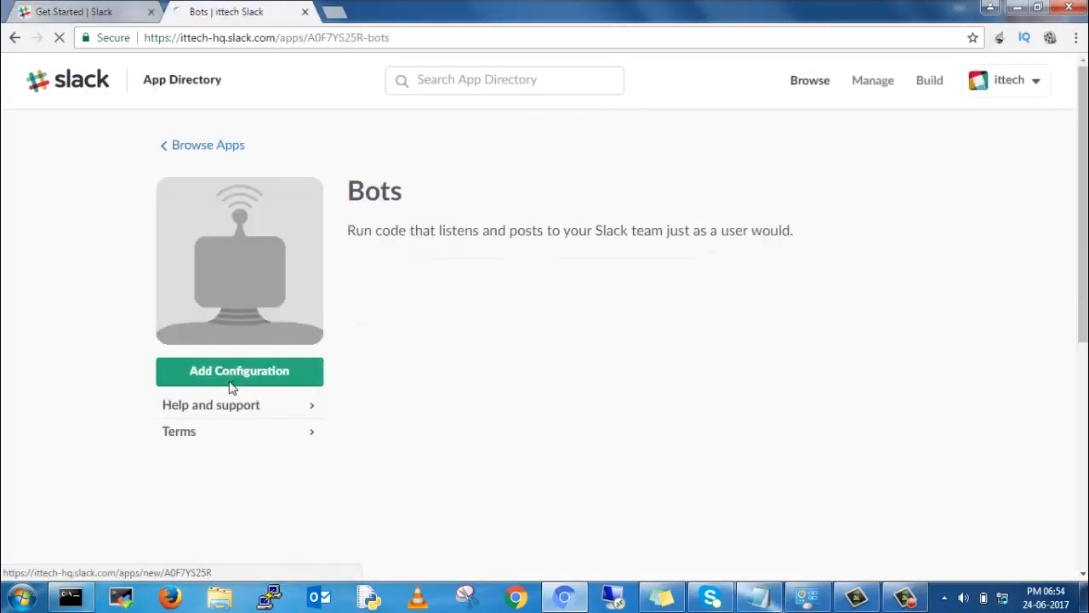
pyautogui.click(239, 370)
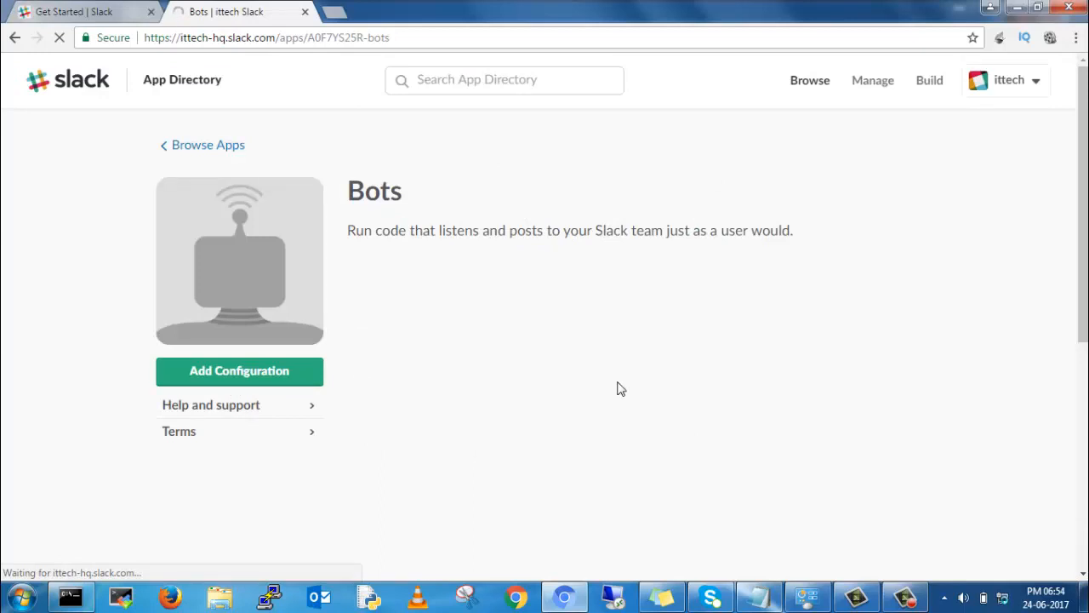
pyautogui.click(239, 370)
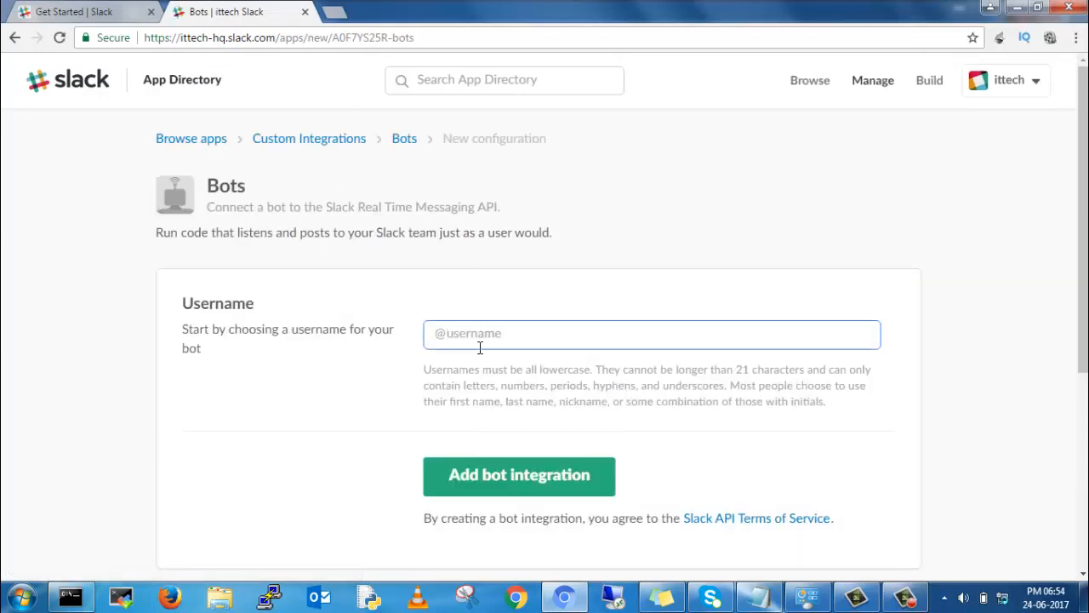
# Step: Add a bot integration with username tarun, revealing its API token
pyautogui.write('tarun')
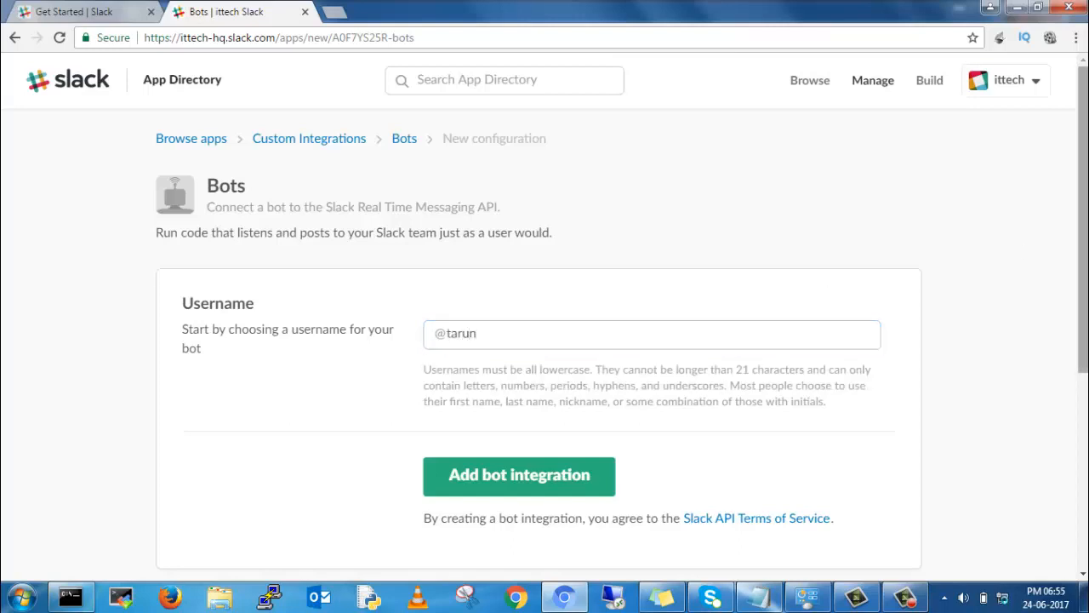
pyautogui.click(519, 475)
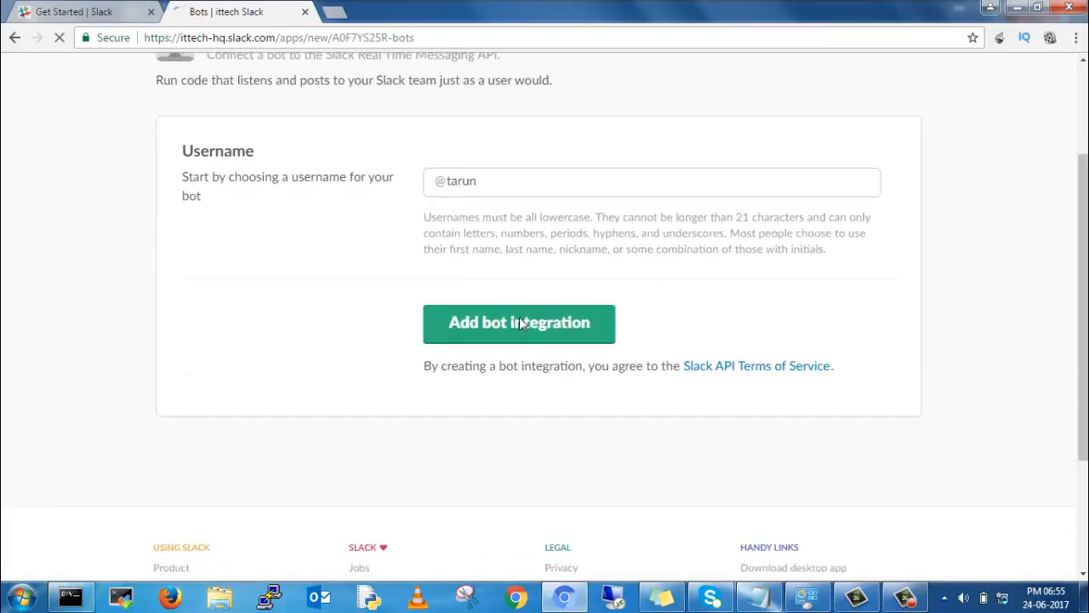
pyautogui.click(519, 323)
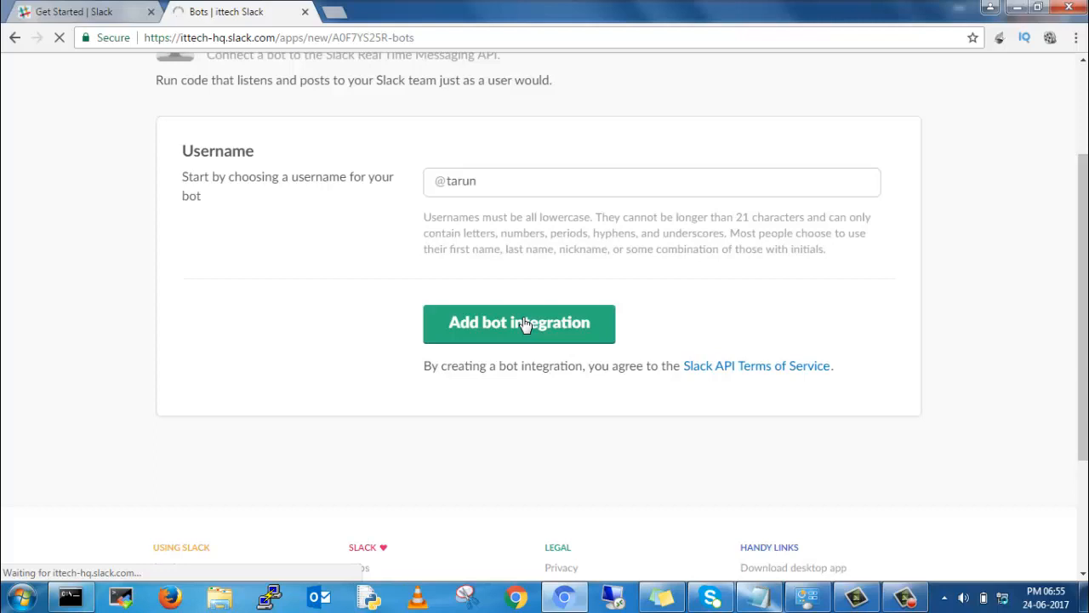
pyautogui.click(519, 323)
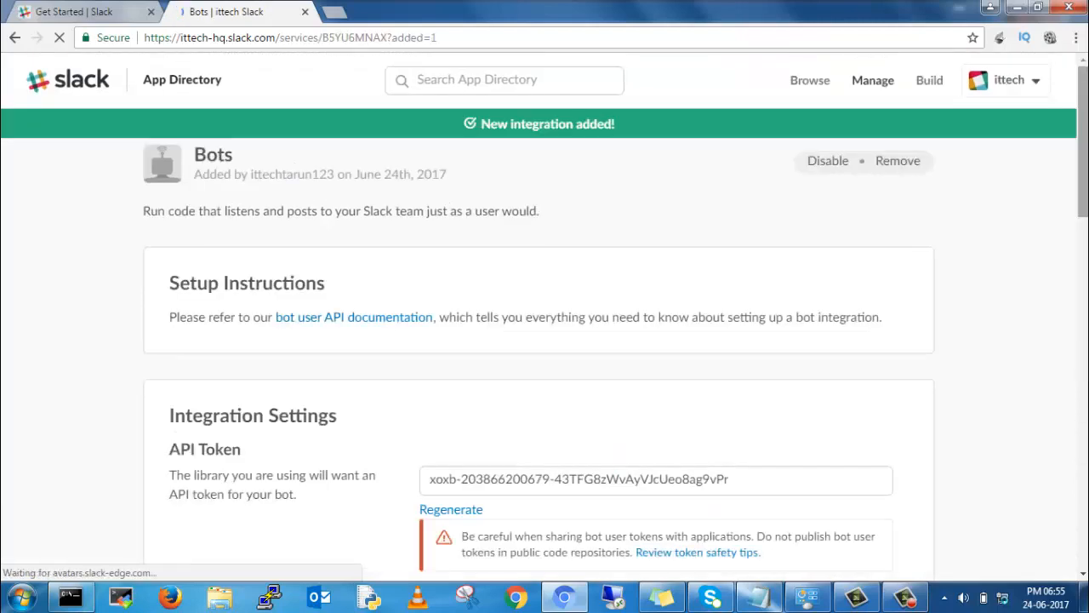
# Step: Scroll down the tarun bot's settings page past Integration Settings to the name fields
pyautogui.scroll(-3)
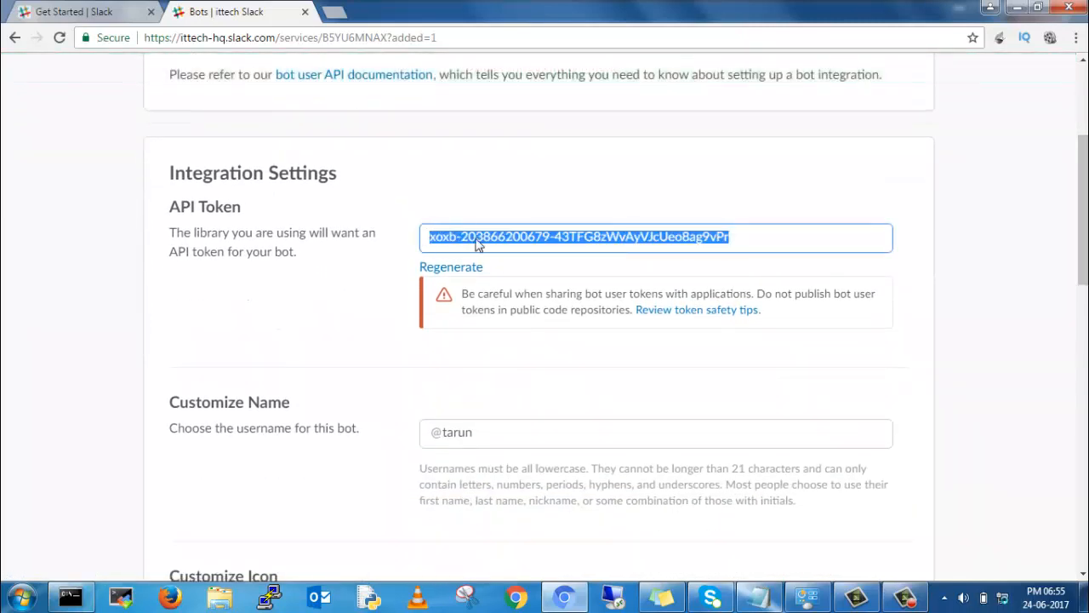
pyautogui.scroll(-3)
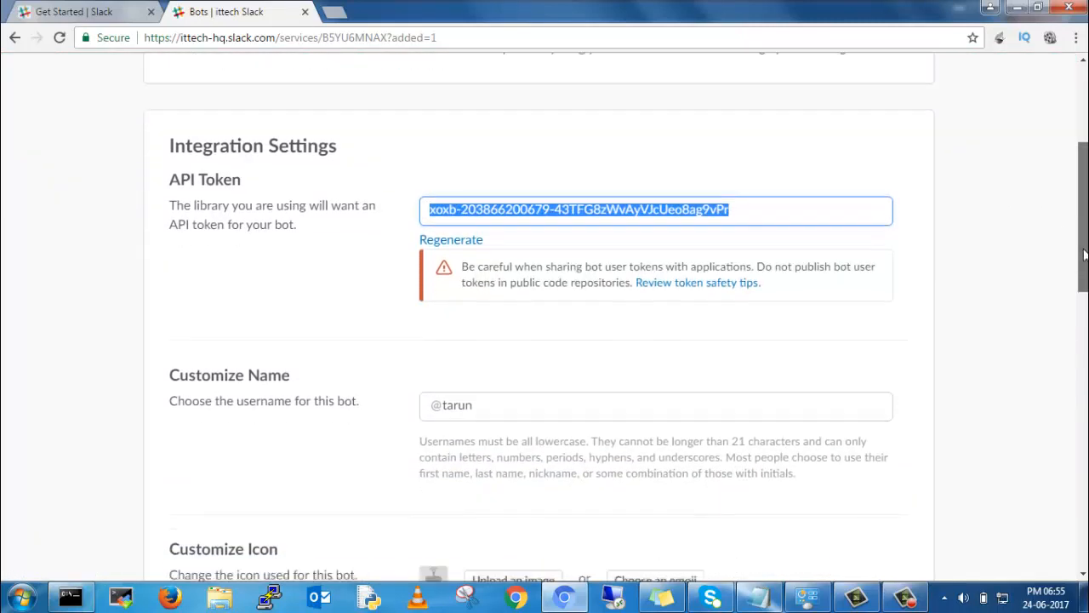
pyautogui.scroll(-3)
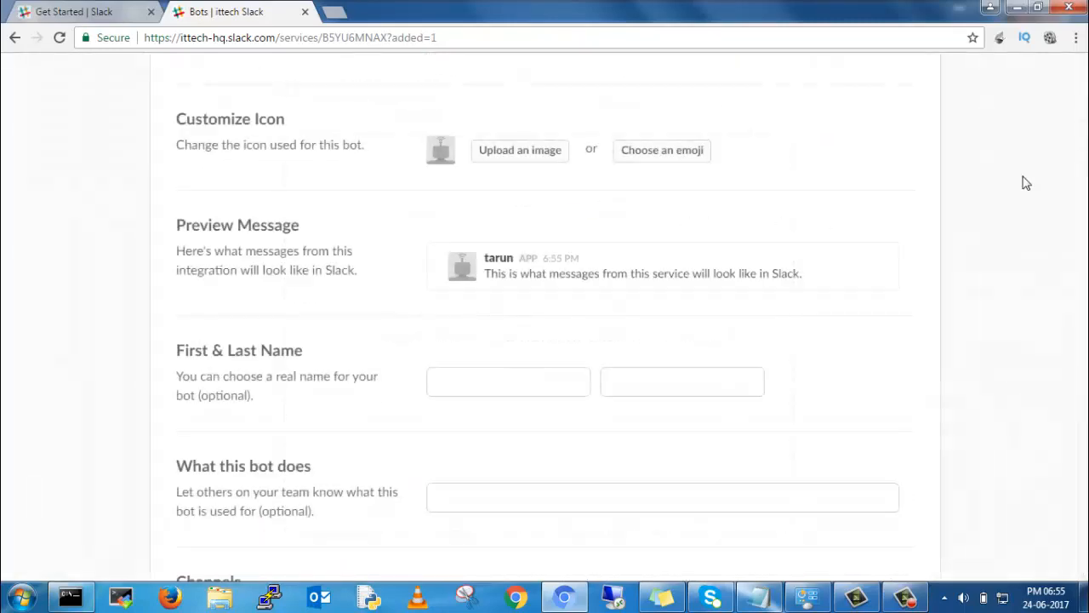
# Step: Give the bot a face emoji icon and the description 'this is automaticate sending msgess'
pyautogui.click(662, 150)
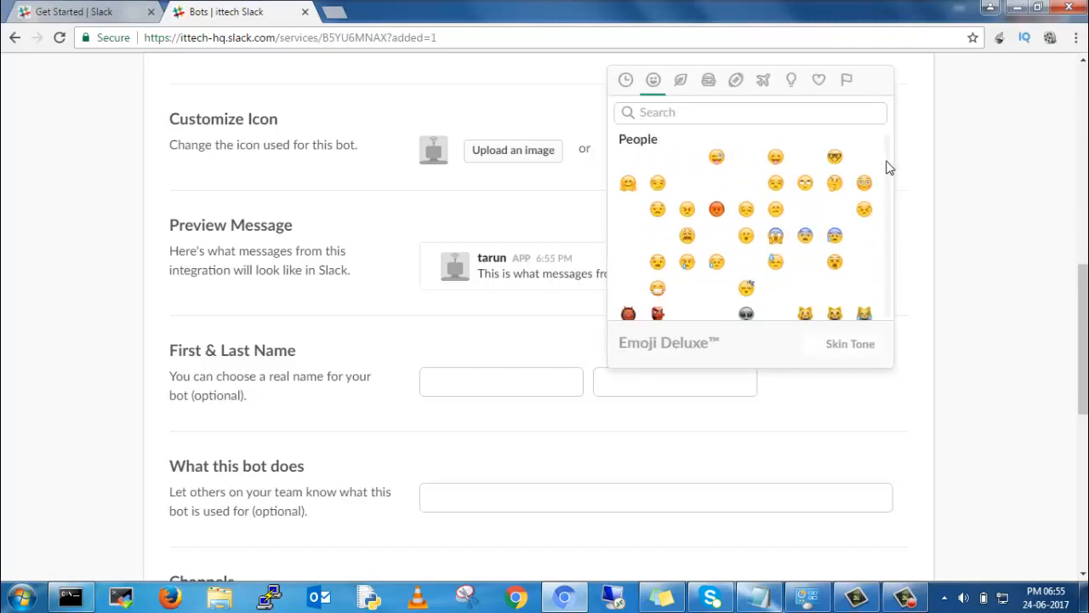
pyautogui.scroll(-3)
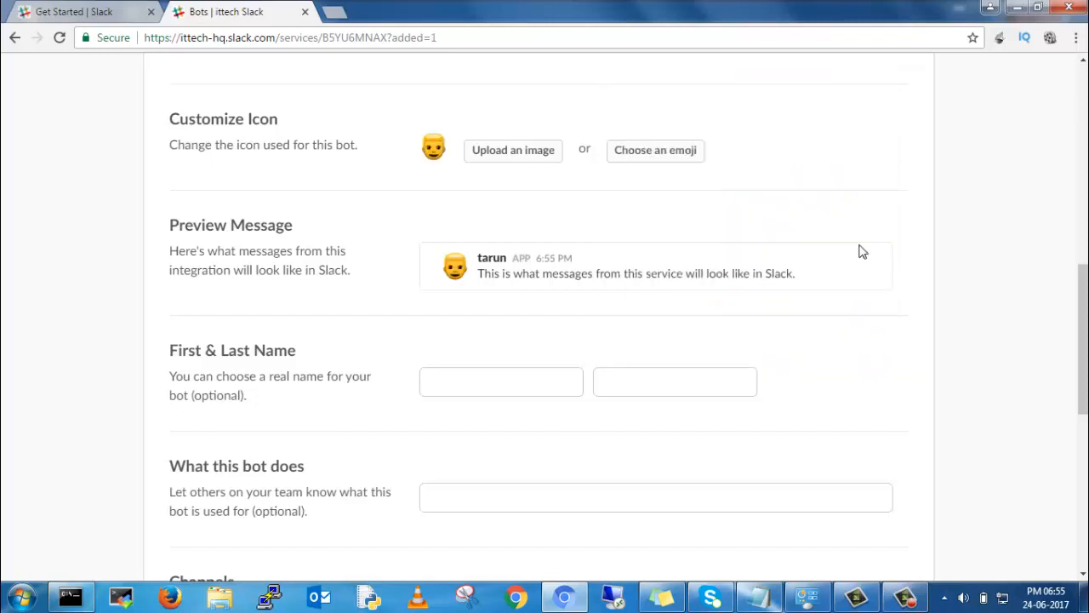
pyautogui.scroll(-3)
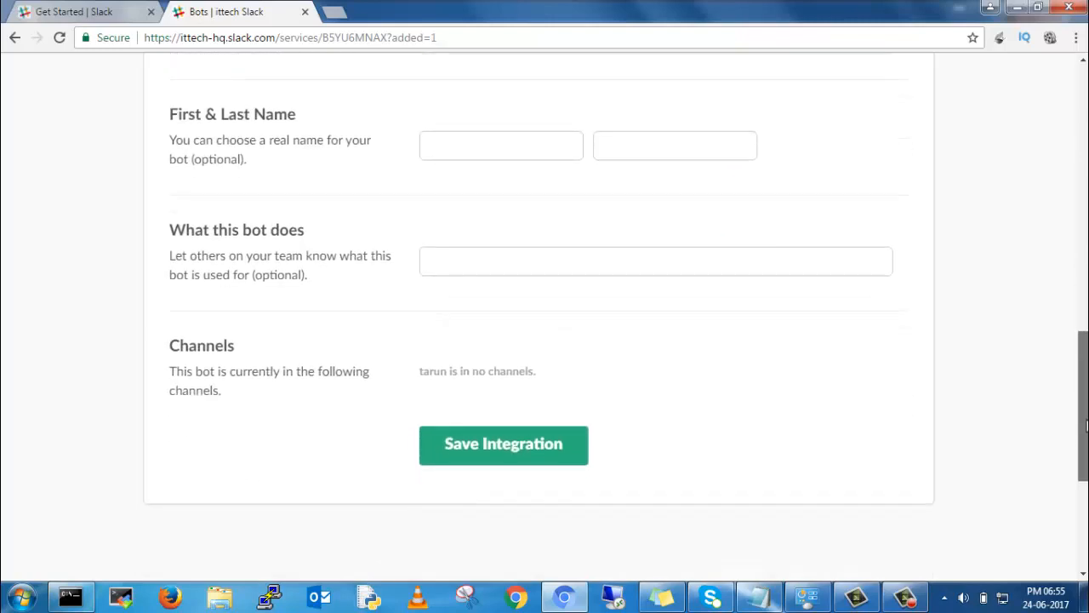
pyautogui.click(655, 261)
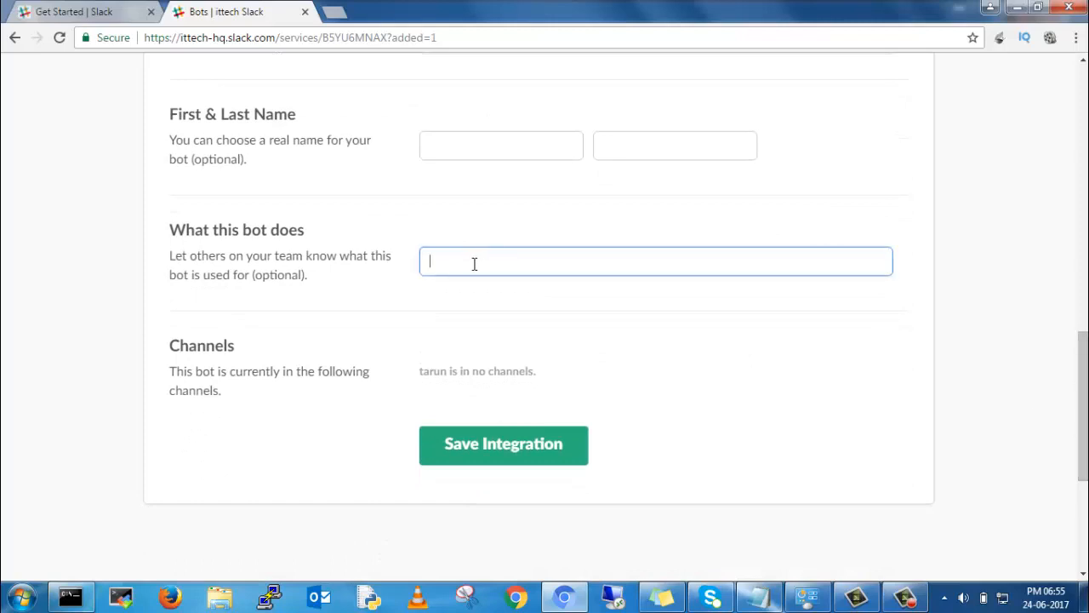
pyautogui.write('this is automaticate sending msgess')
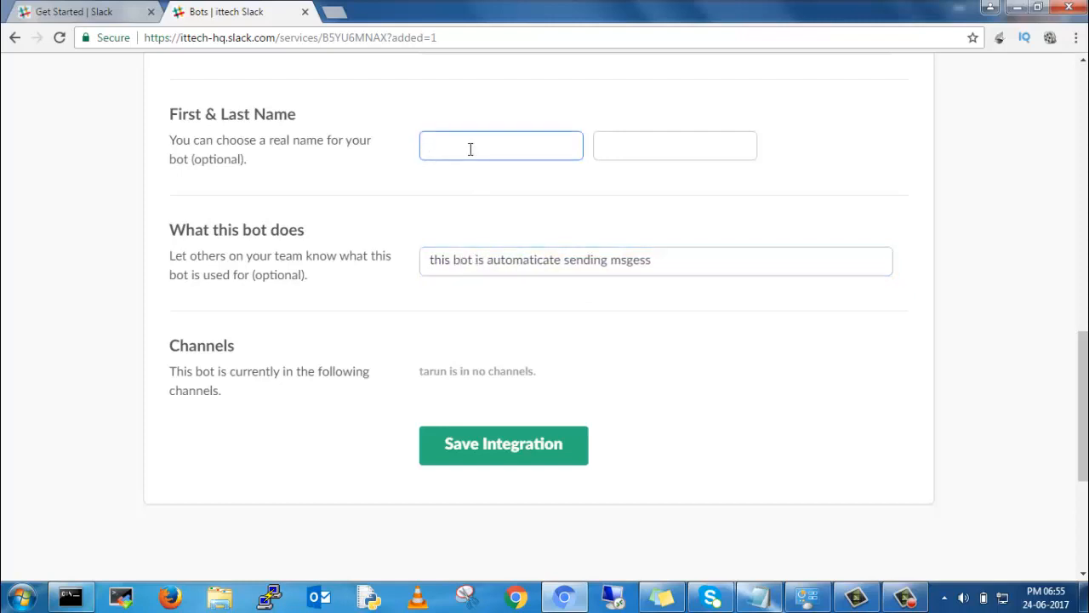
# Step: Set the bot's first and last name to 'my bot' and save the integration
pyautogui.write('m')
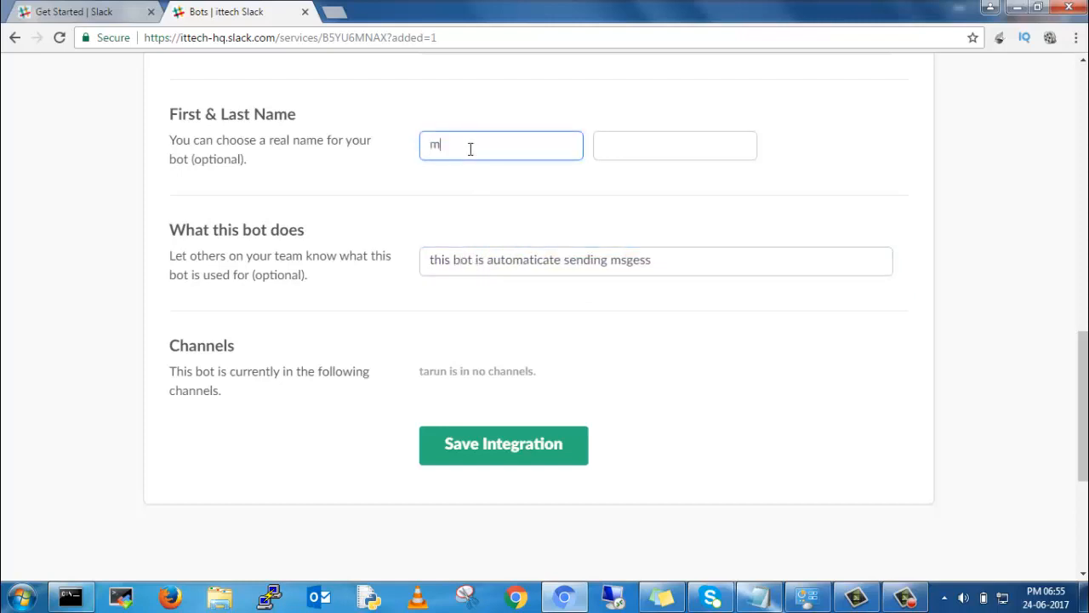
pyautogui.write('bot')
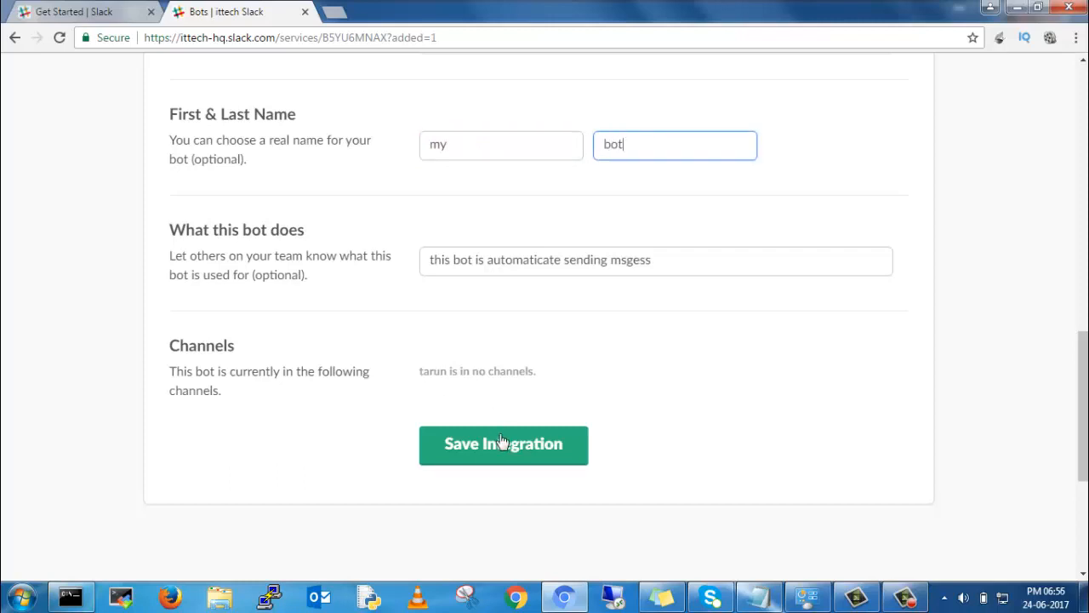
pyautogui.click(503, 443)
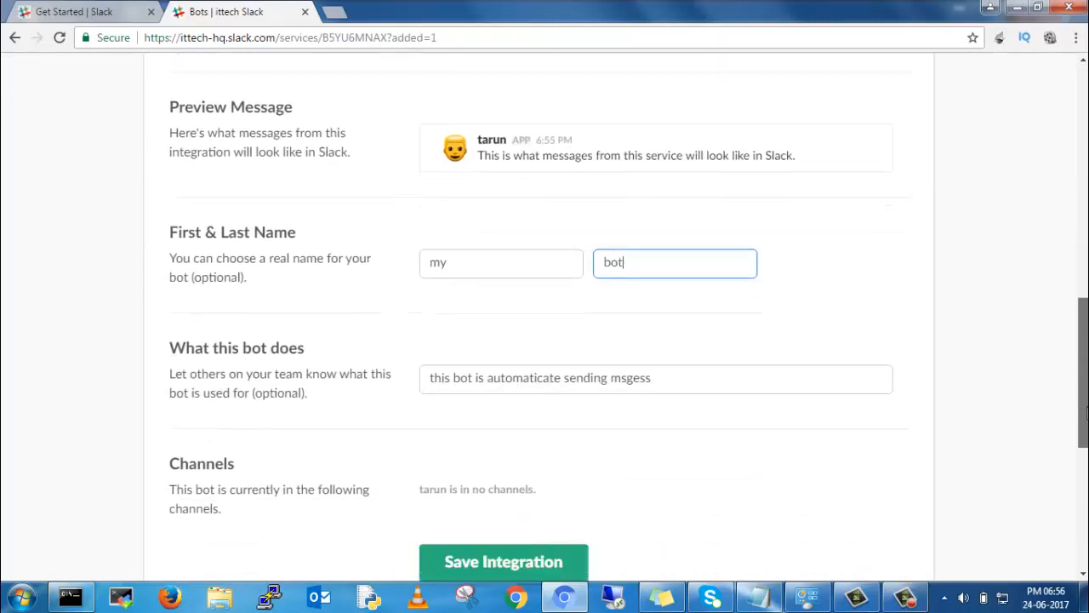
pyautogui.click(503, 560)
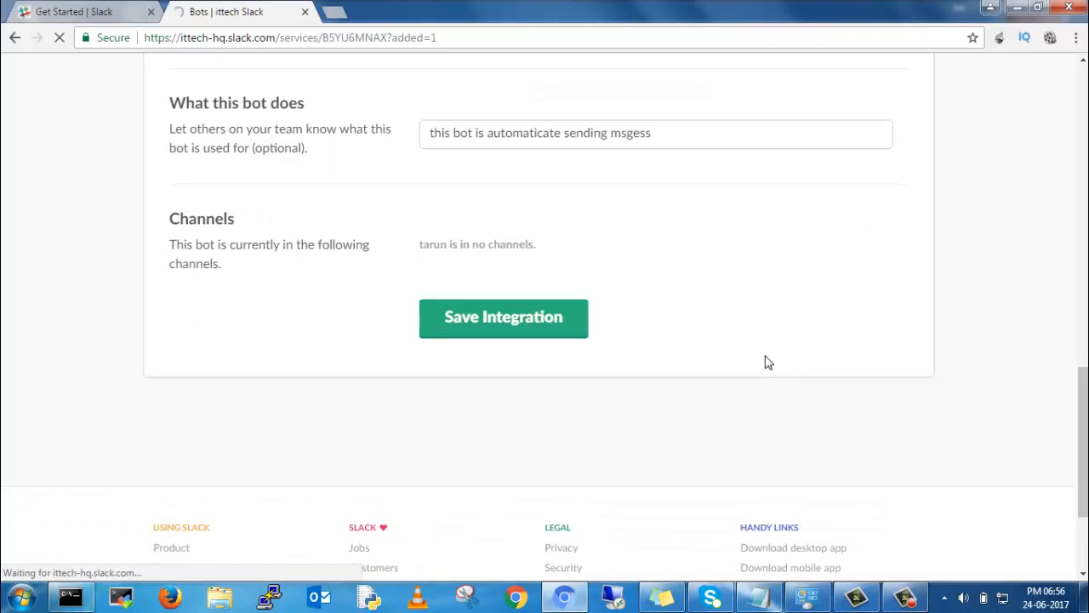
# Step: Leave the saved bot configuration through the Bots breadcrumb for the ittech team's messages
pyautogui.click(503, 316)
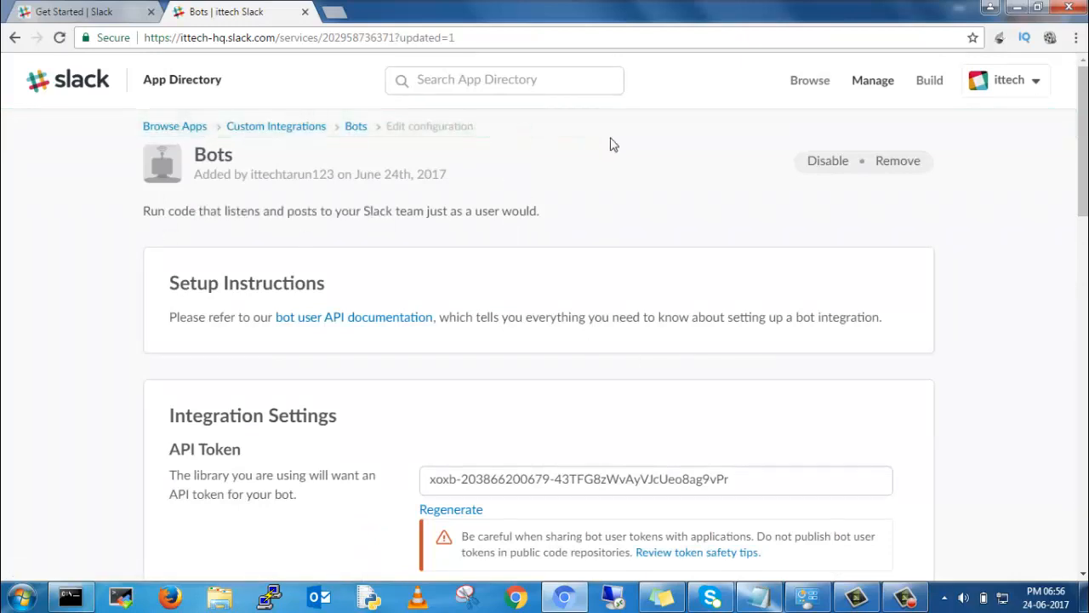
pyautogui.click(356, 126)
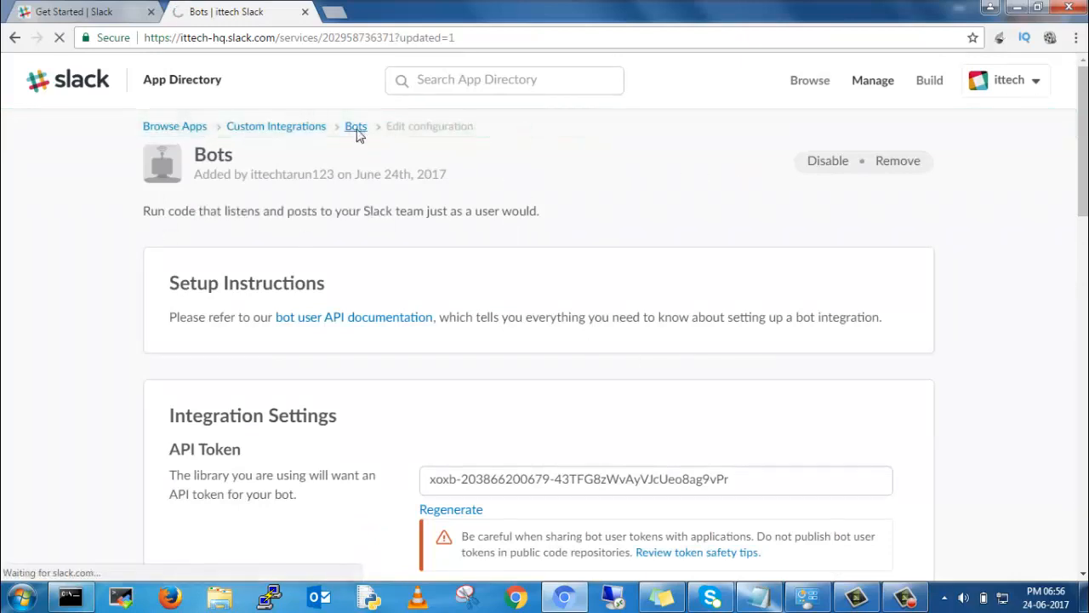
pyautogui.click(356, 126)
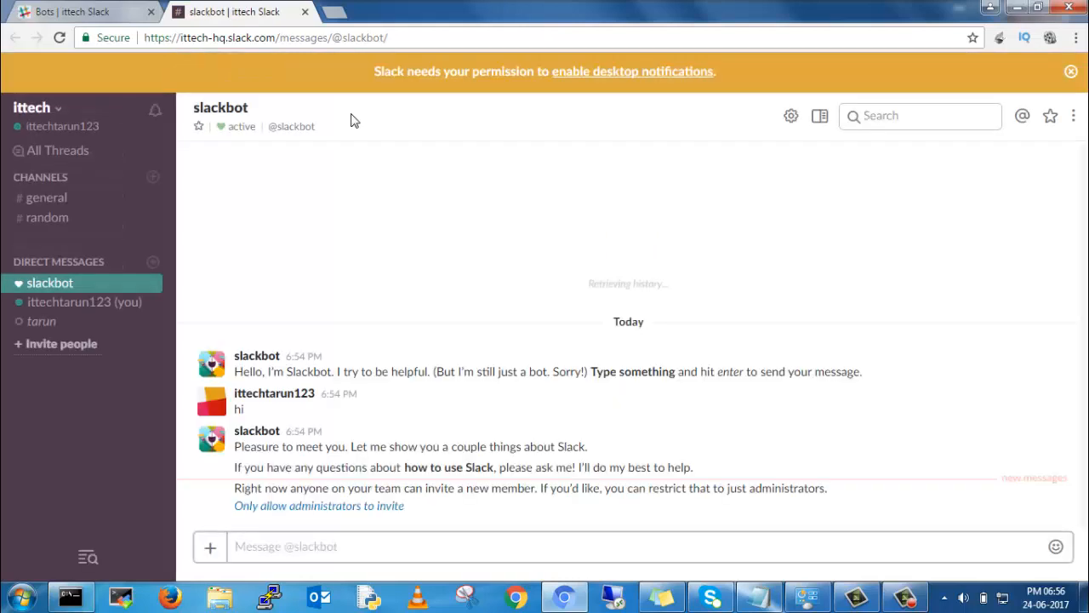
pyautogui.click(41, 321)
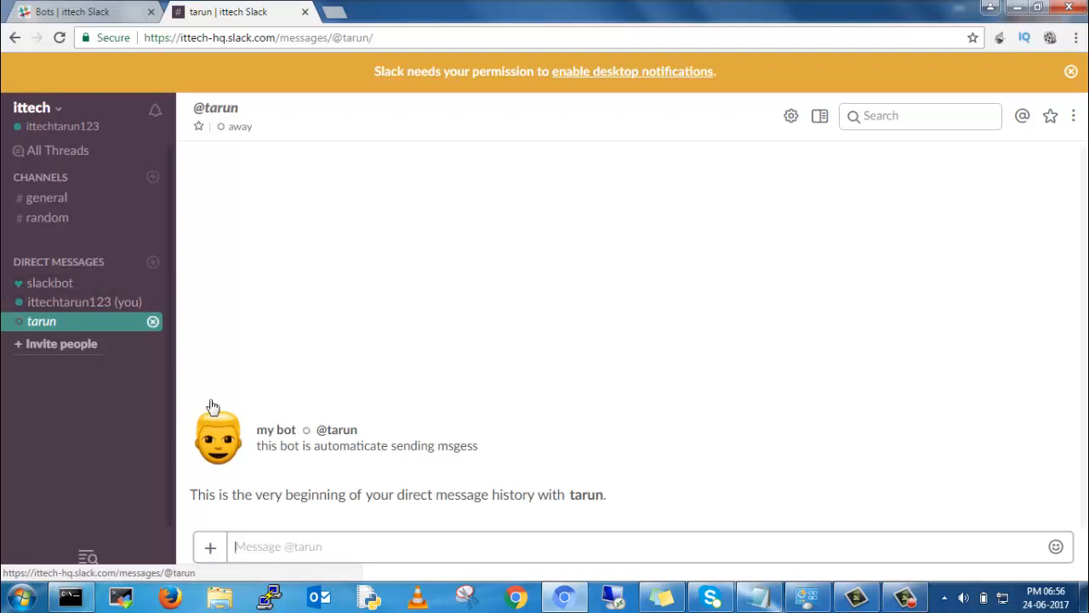
pyautogui.moveTo(79, 288)
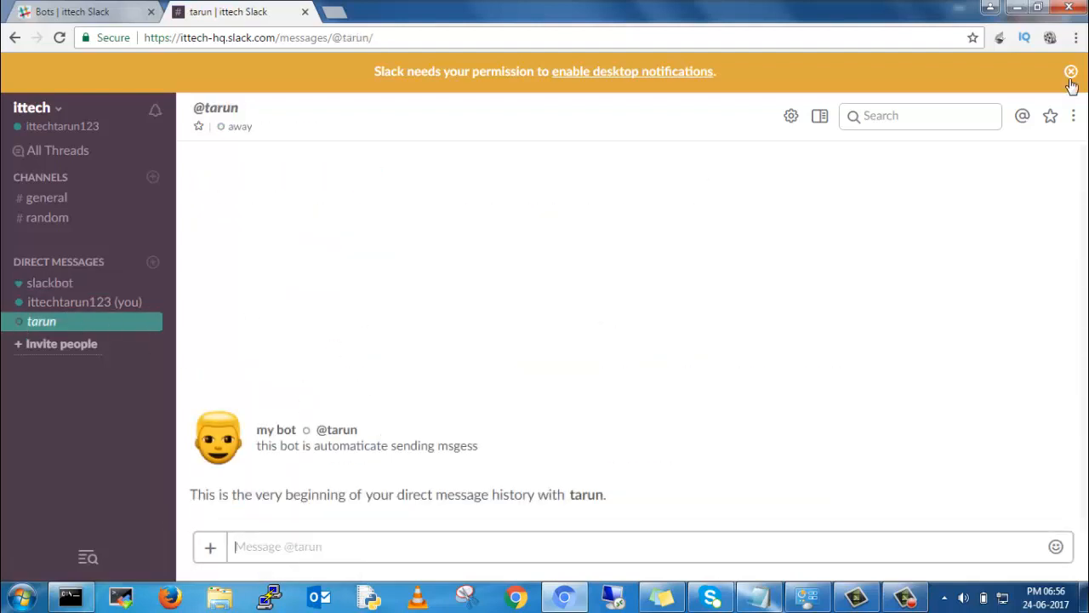
pyautogui.click(77, 11)
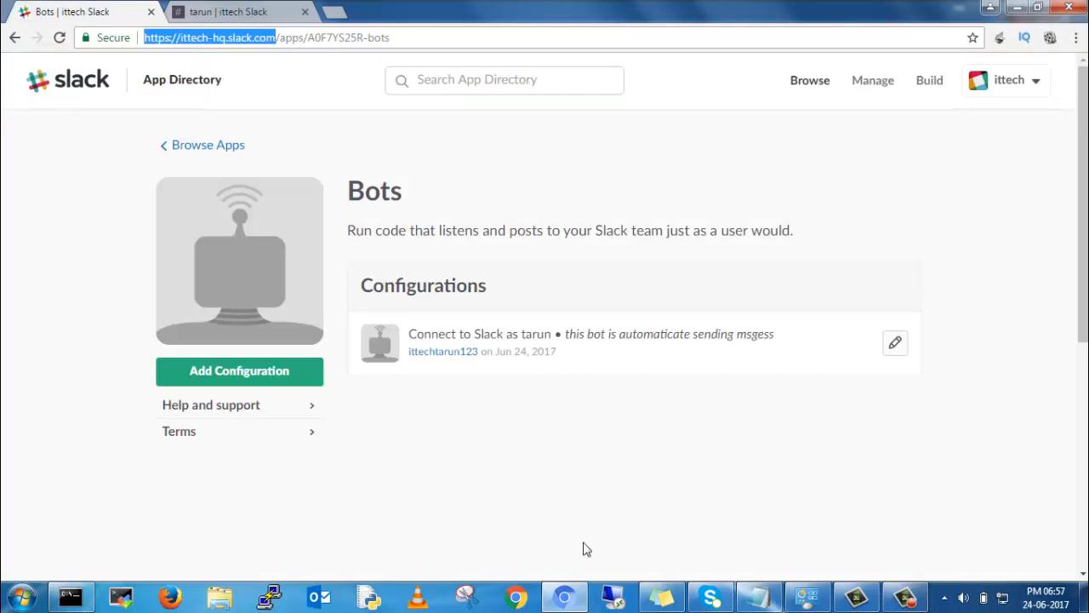
pyautogui.click(23, 596)
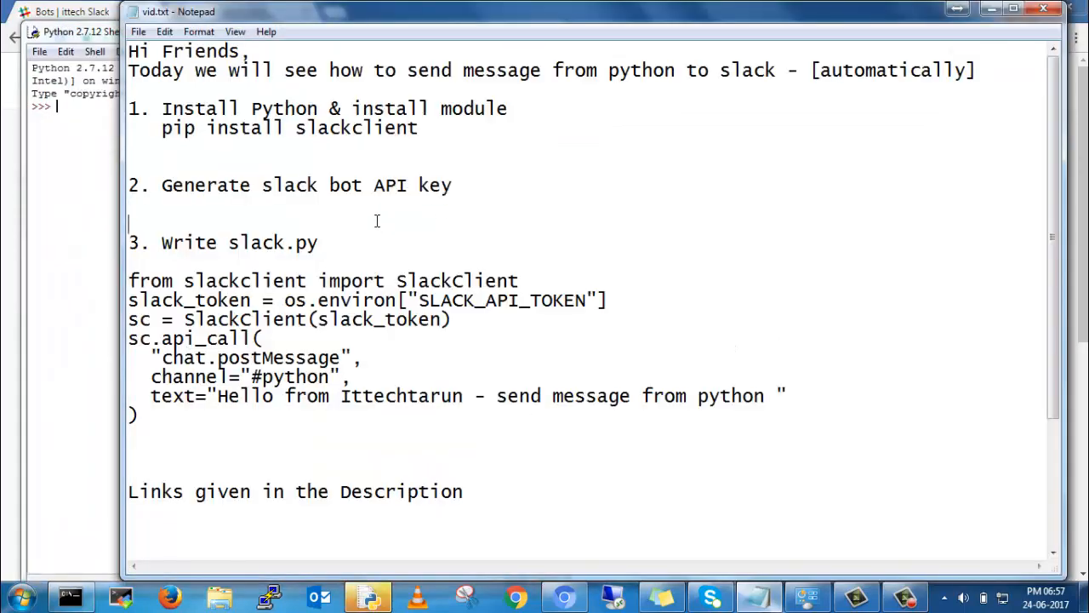
pyautogui.write('https://ittech-hq.slack.com/apps/A0F7YS25R-bots')
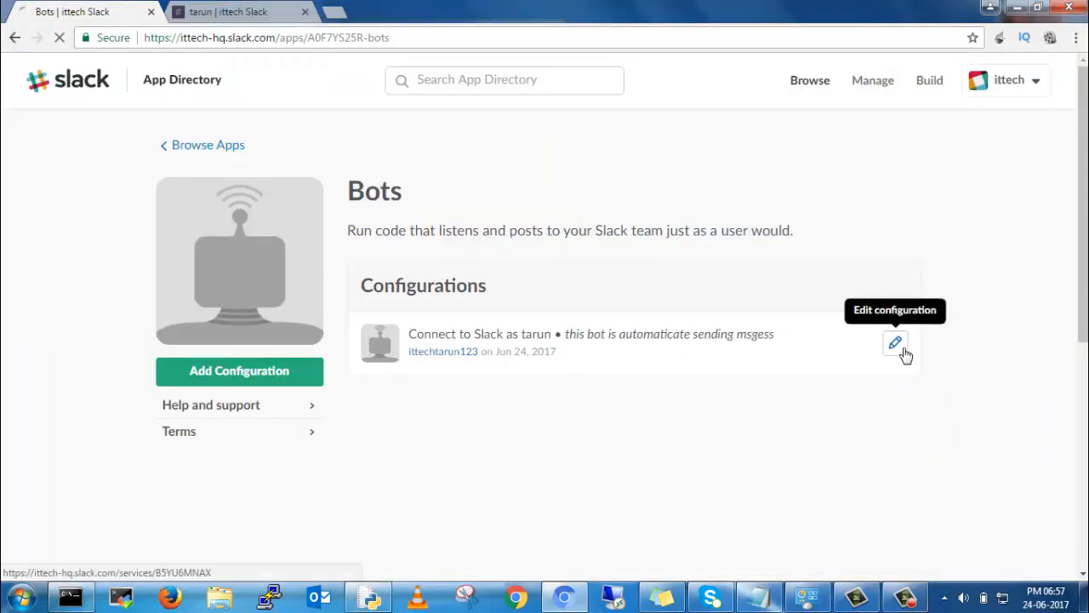
# Step: Reopen the tarun bot's configuration to get its API token, returning to the Notepad notes
pyautogui.click(894, 342)
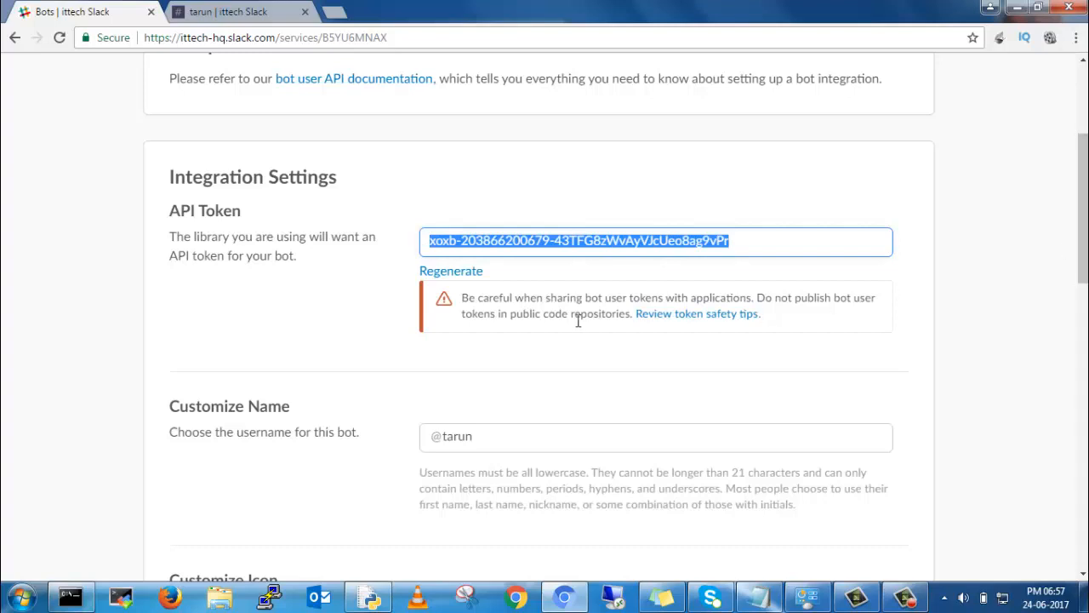
pyautogui.moveTo(463, 305)
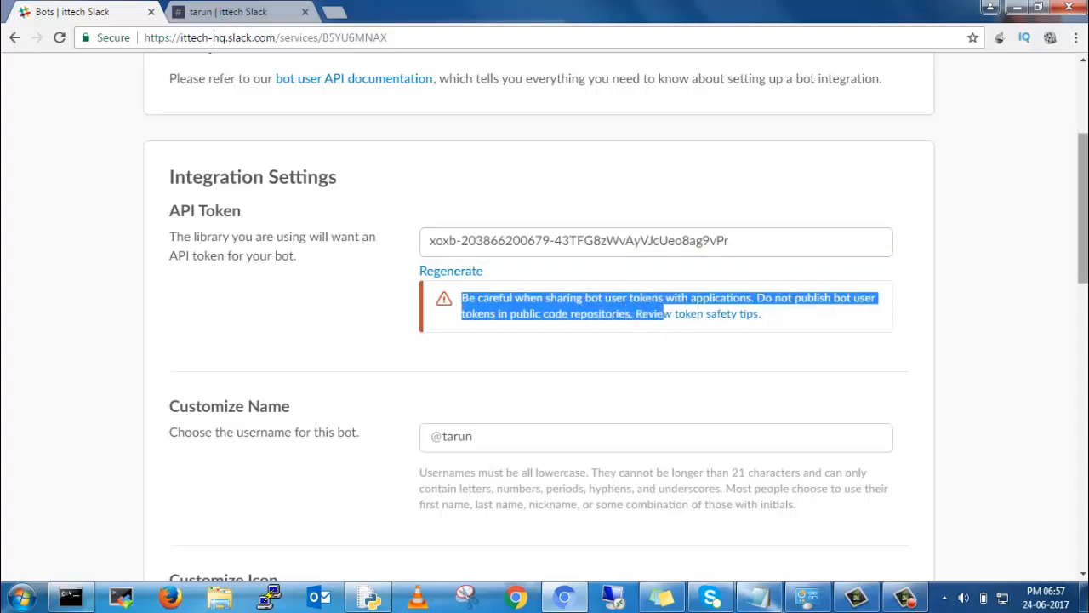
pyautogui.click(229, 11)
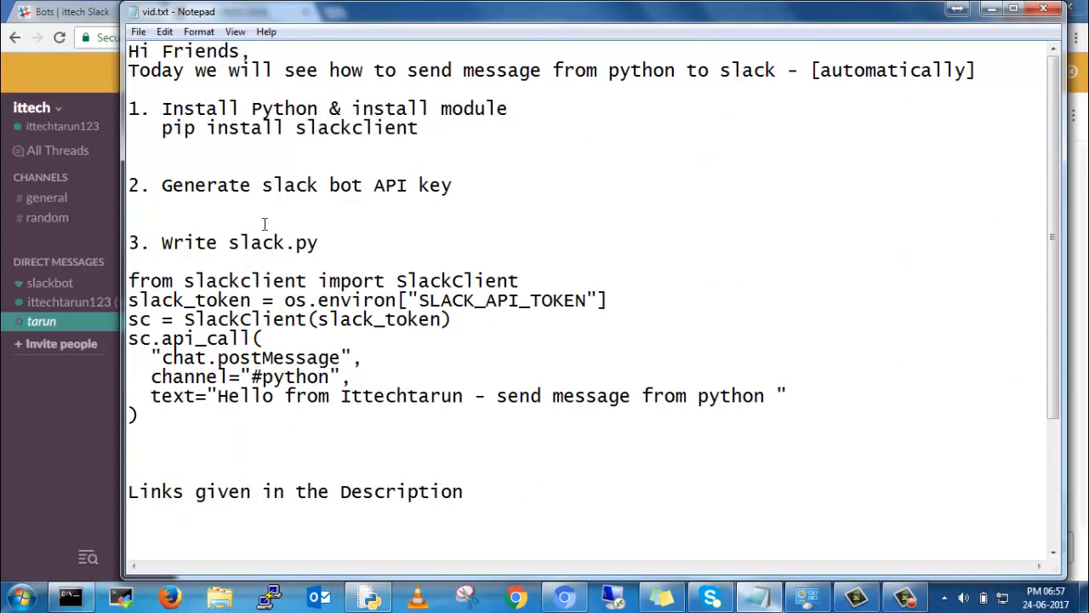
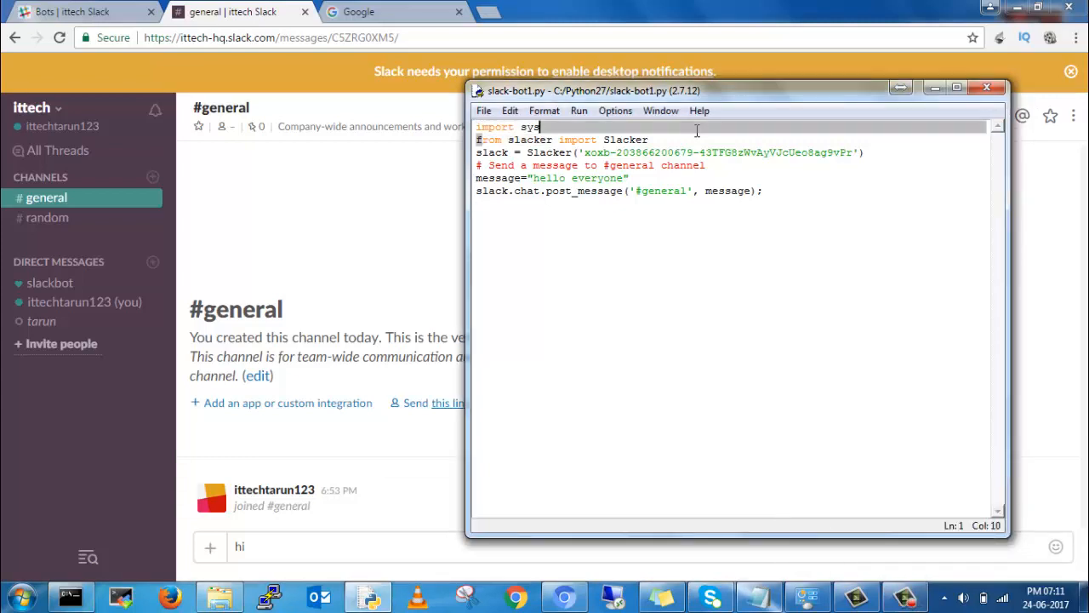
# Step: Paste the bot token into slack-bot1.py and post 'hello everyone' to '#general'
pyautogui.click(520, 140)
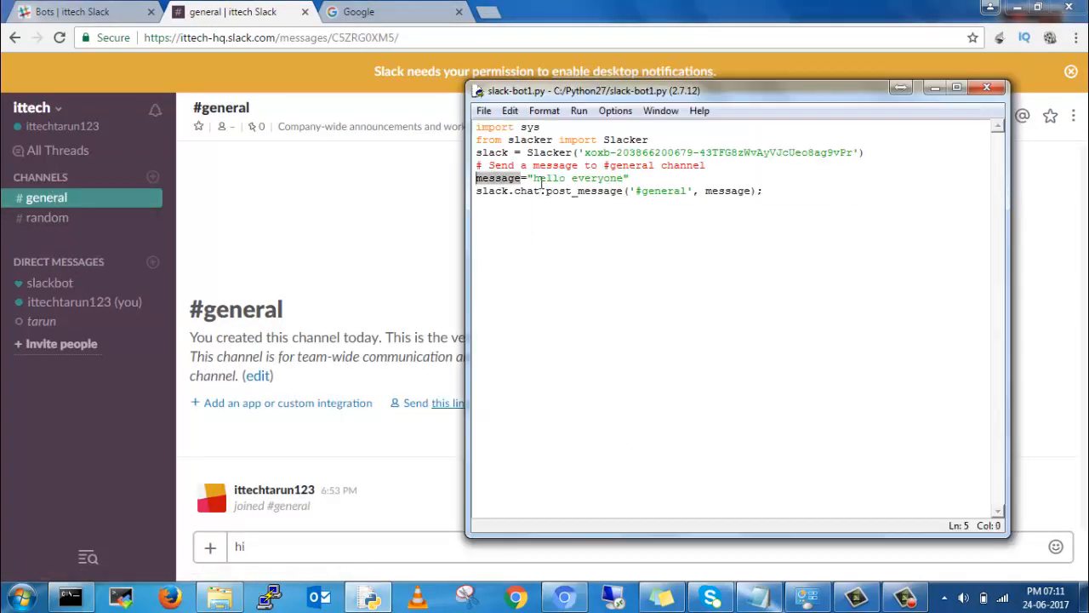
pyautogui.click(536, 191)
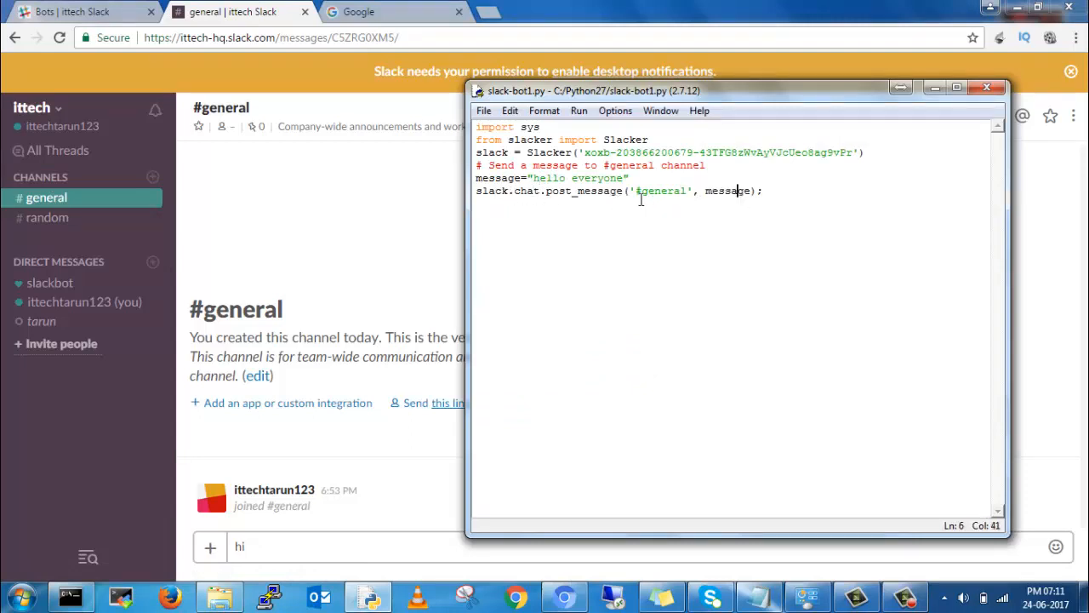
pyautogui.doubleClick(725, 190)
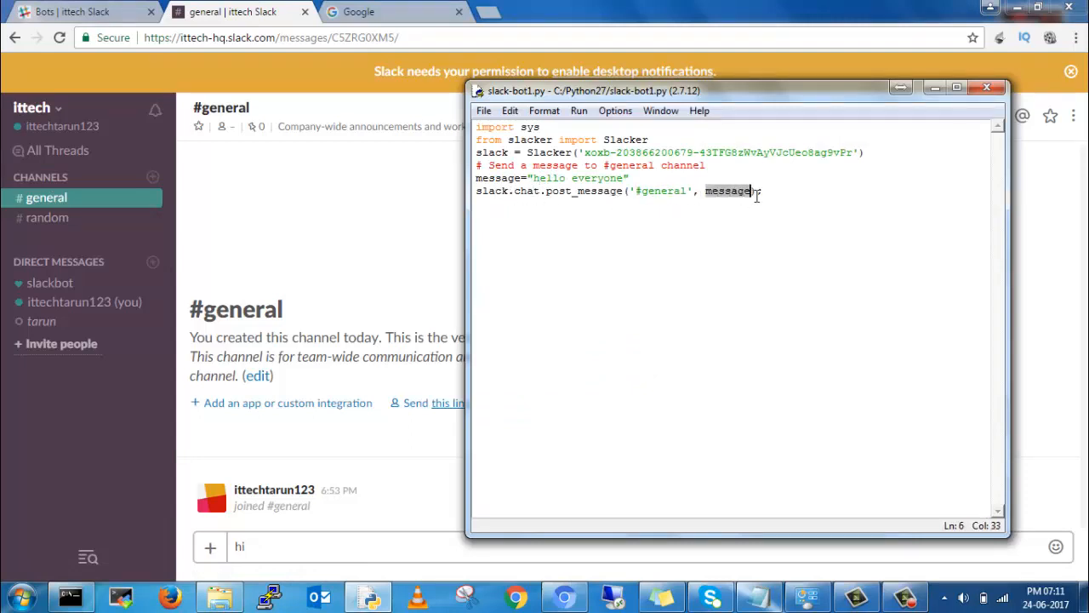
pyautogui.click(579, 111)
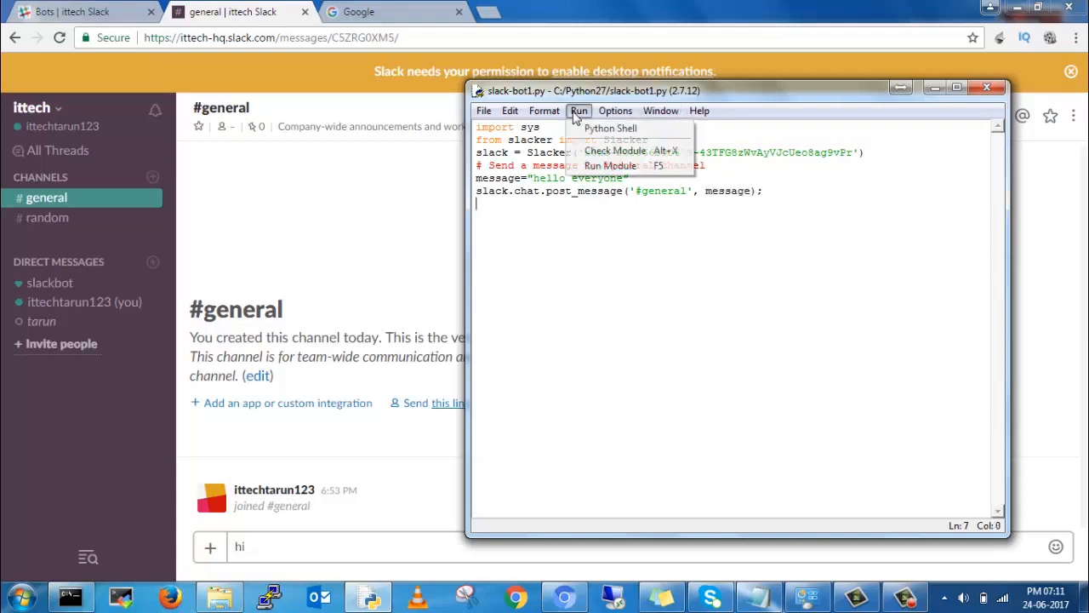
# Step: Run slack-bot1.py and check that 'hello everyone' appears in #general
pyautogui.click(611, 165)
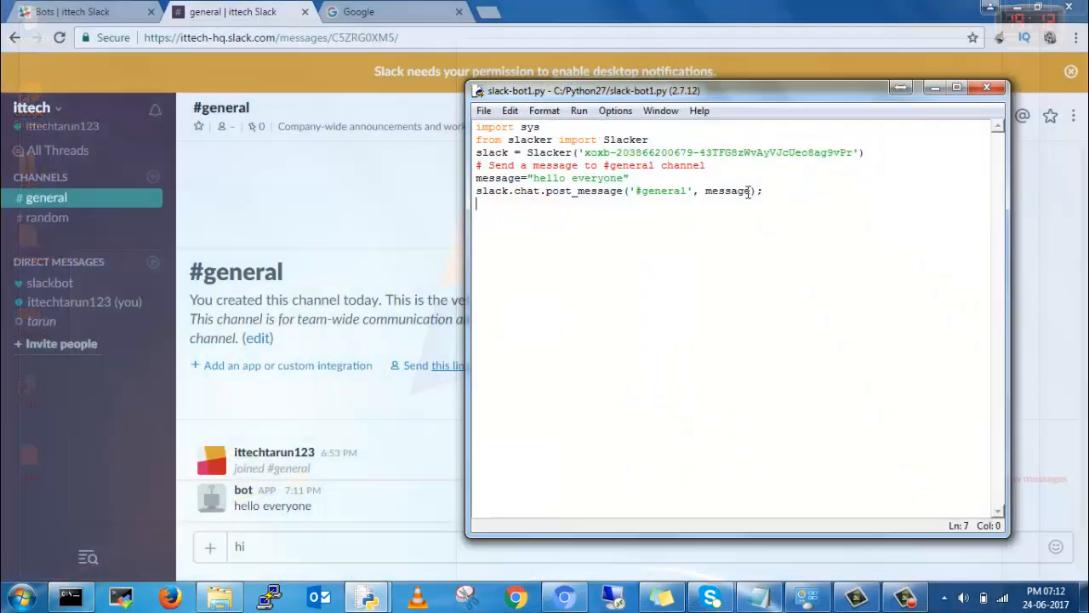
pyautogui.click(623, 177)
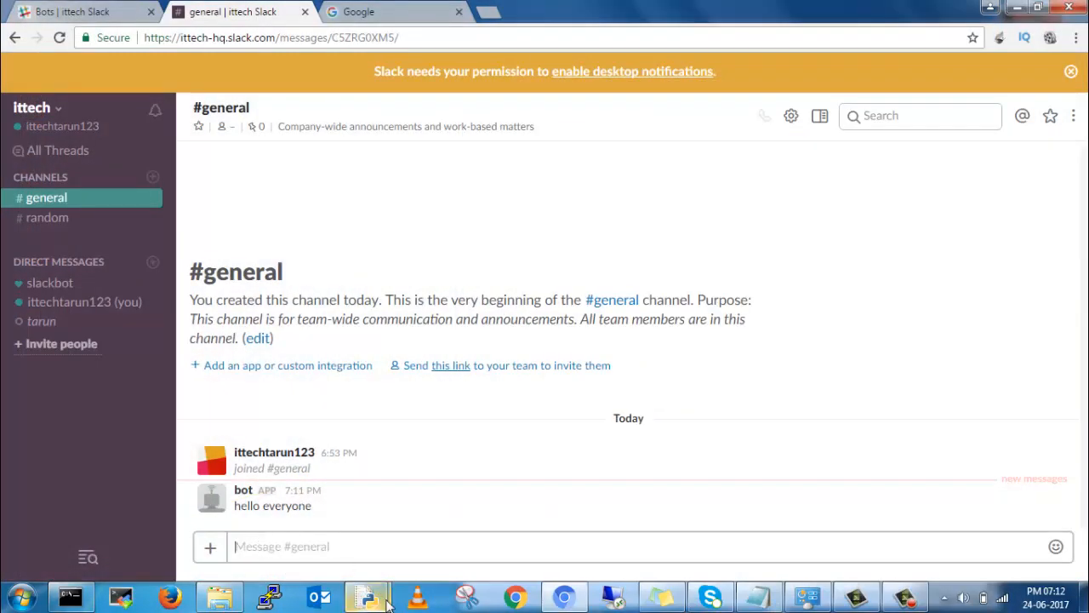
pyautogui.click(367, 595)
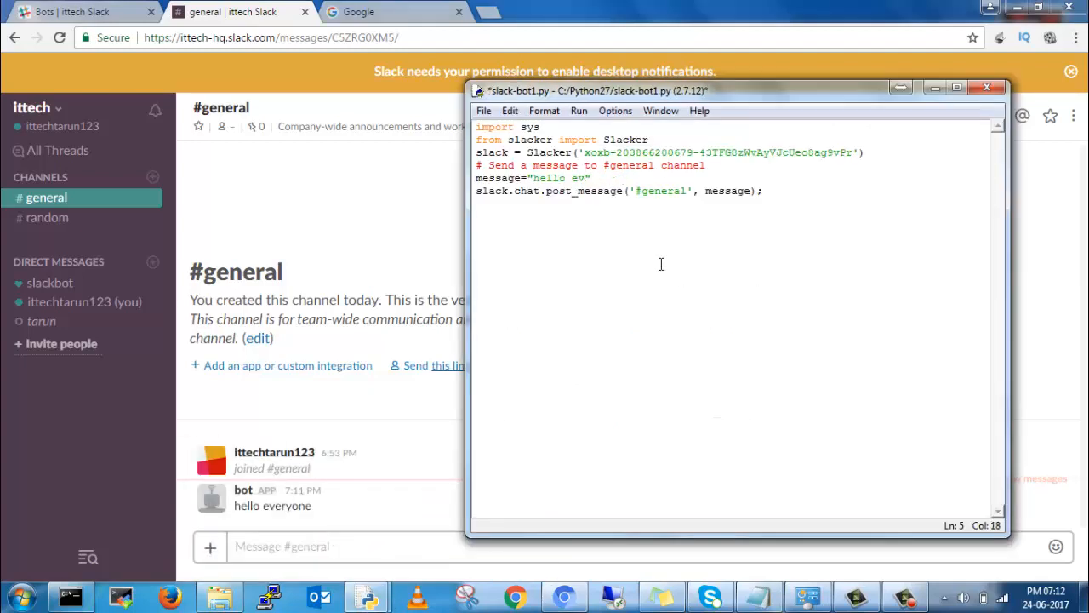
# Step: Change the script's greeting to 'hello ittechtarun' and its target channel to '#random'
pyautogui.press('BackSpace')
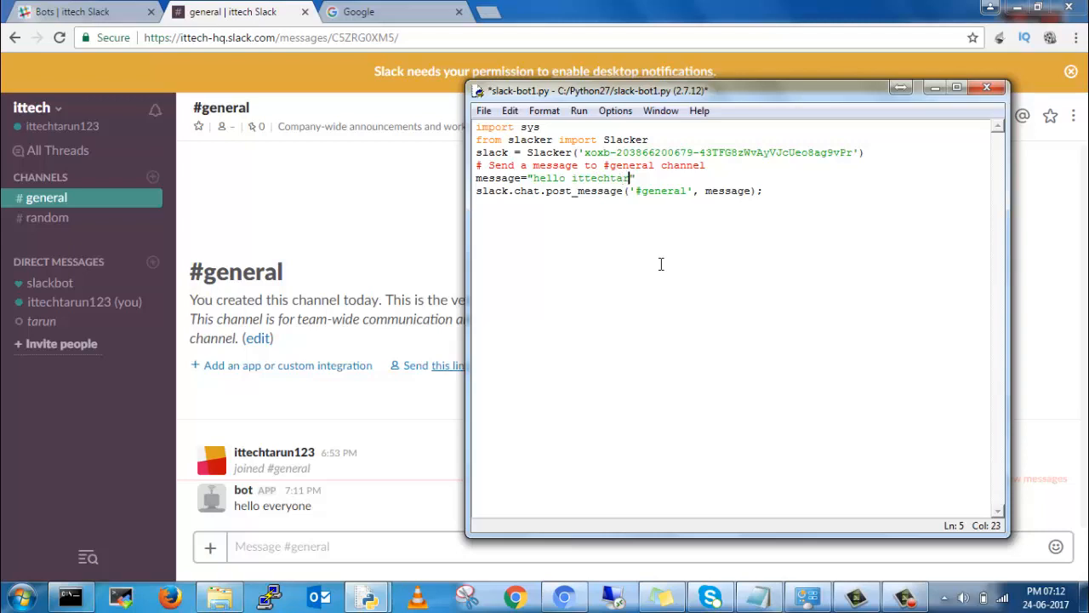
pyautogui.write('run')
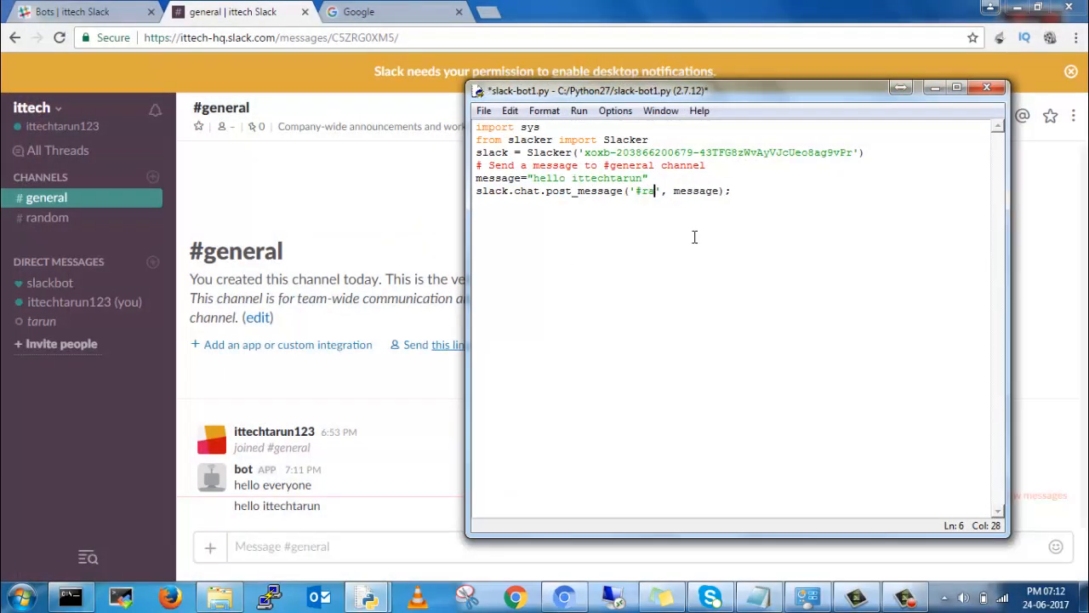
pyautogui.write('random')
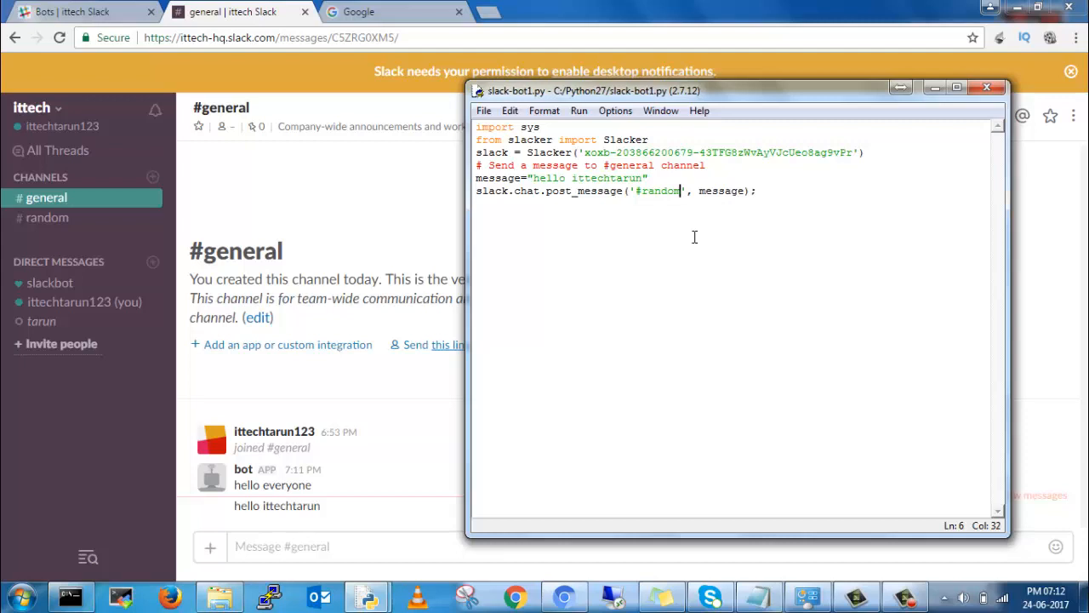
pyautogui.click(579, 111)
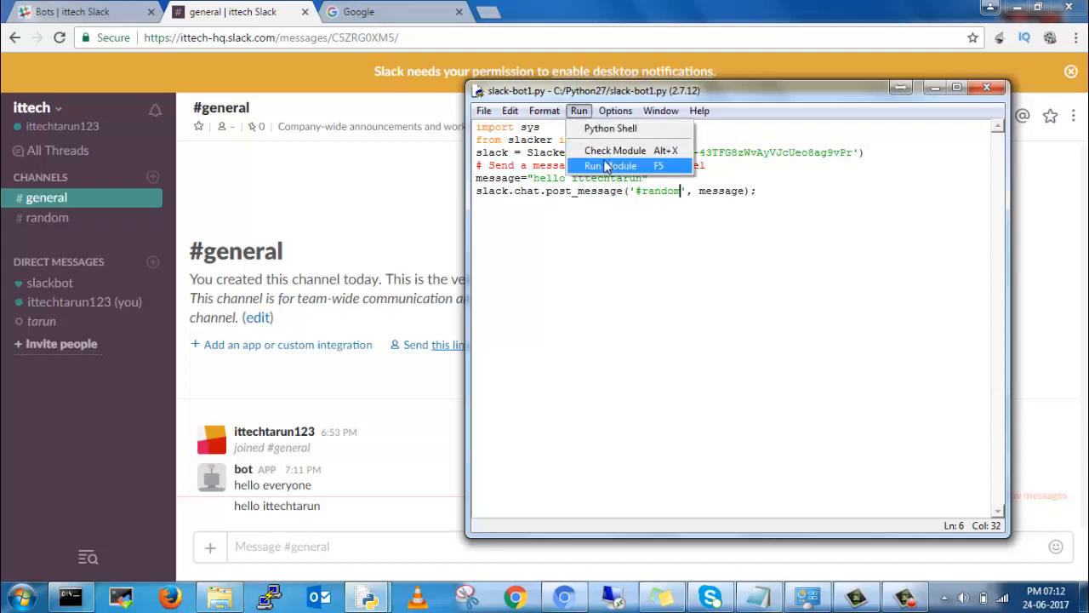
# Step: Rerun the script and view the bot's 'hello ittechtarun' message in #random
pyautogui.click(614, 165)
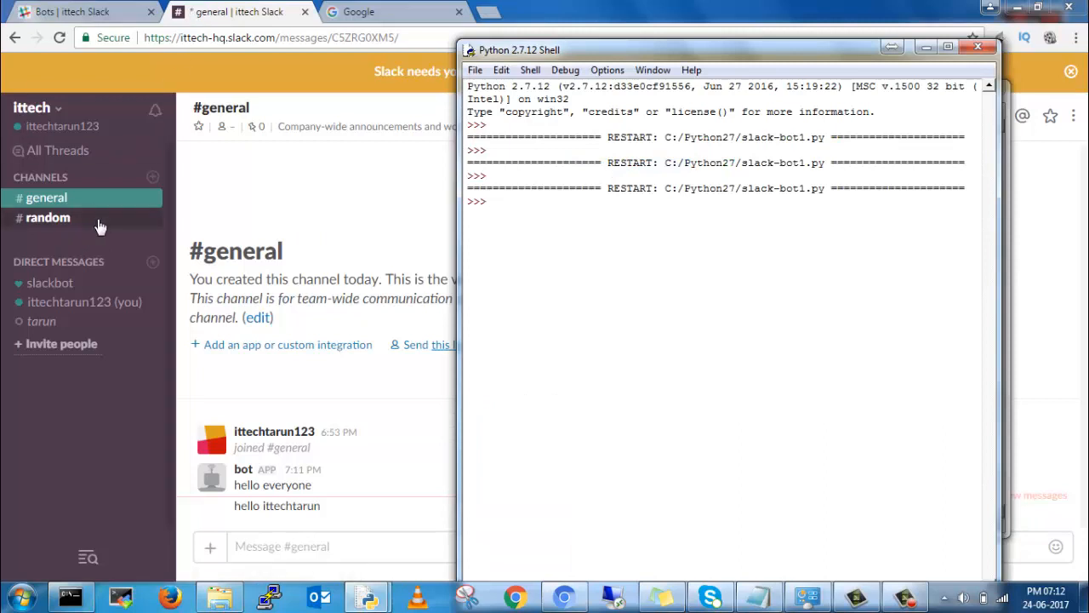
pyautogui.click(48, 217)
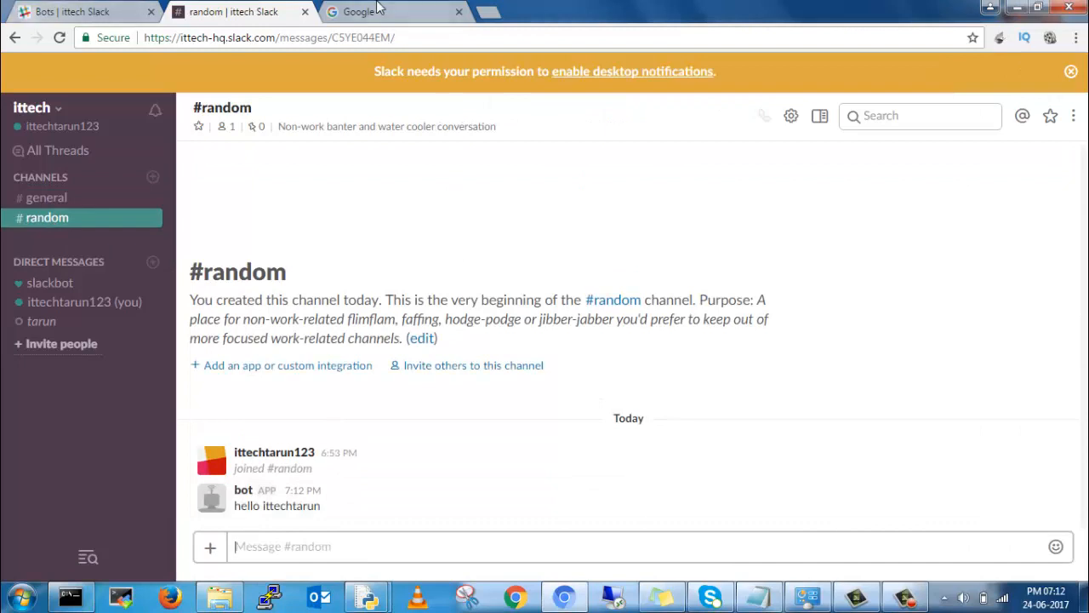
pyautogui.click(383, 11)
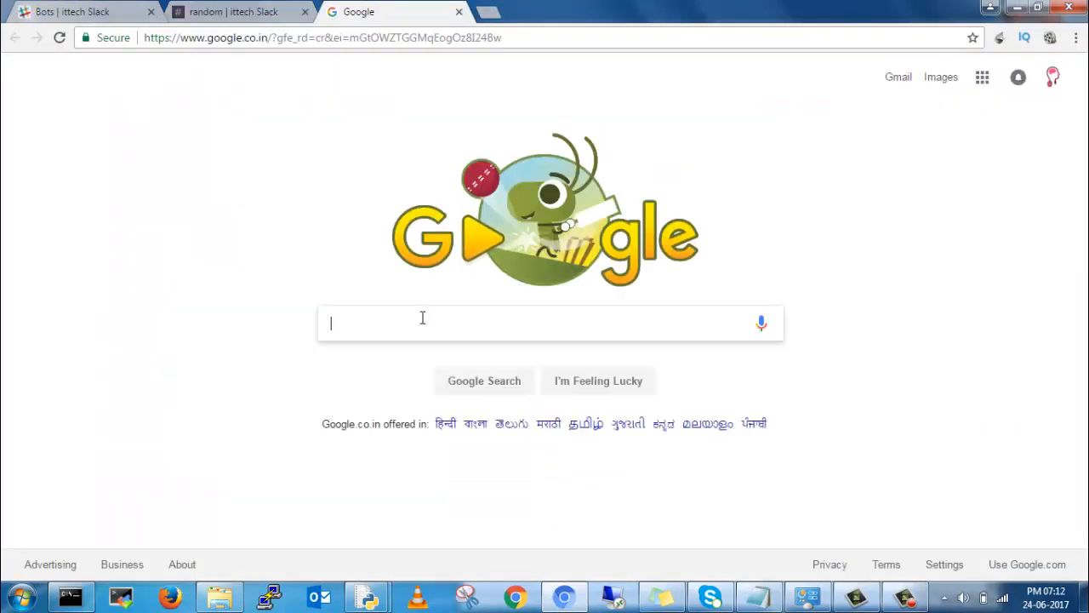